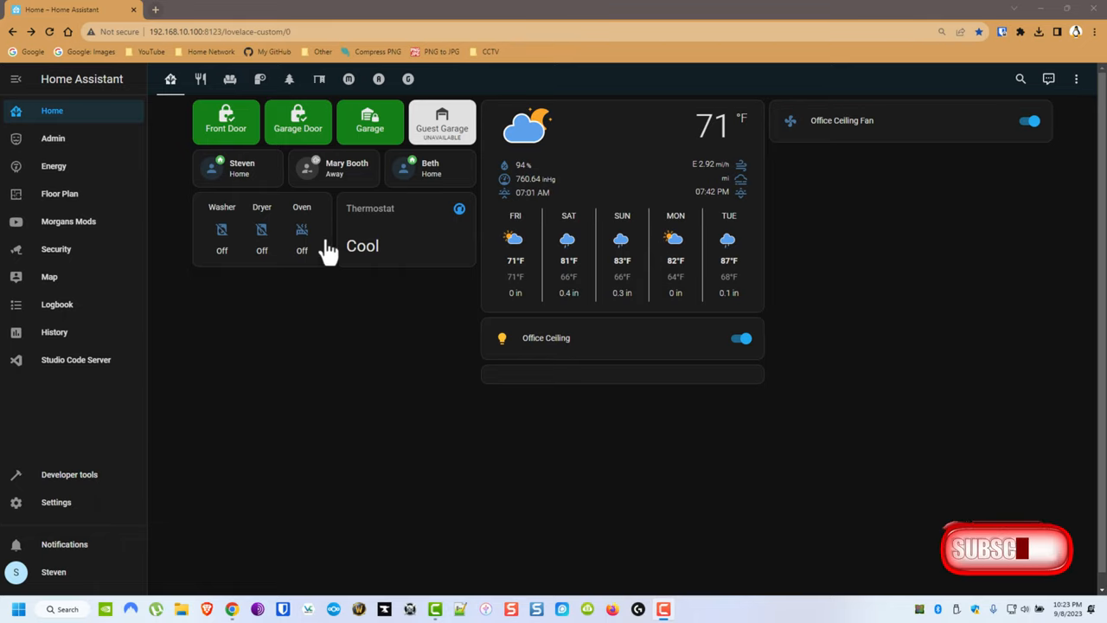
pyautogui.click(55, 501)
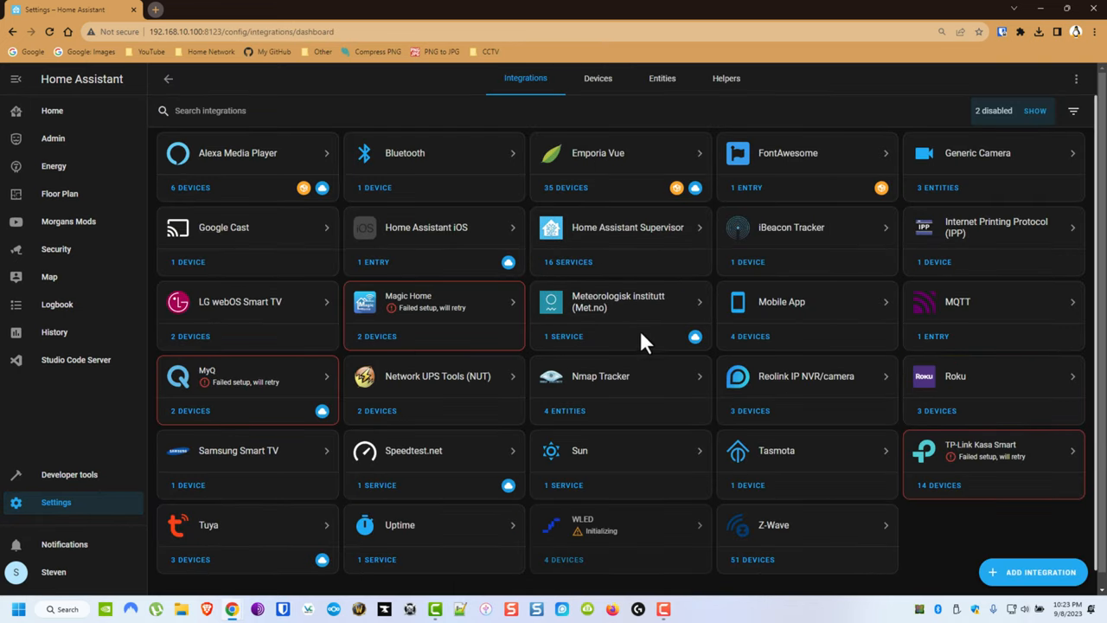
pyautogui.moveTo(939, 484)
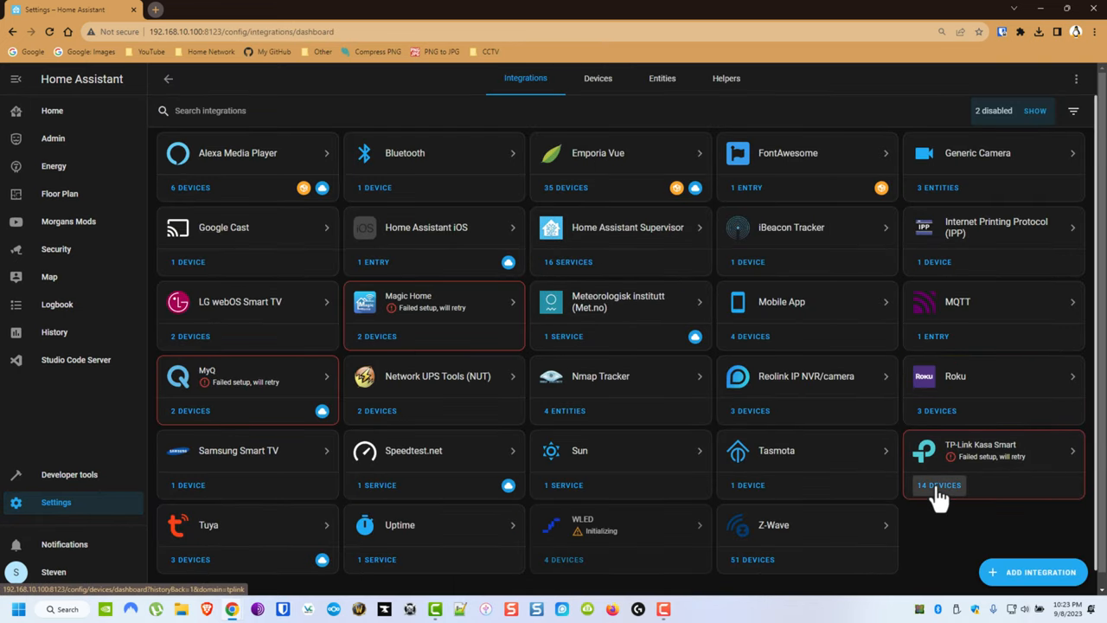
pyautogui.click(939, 484)
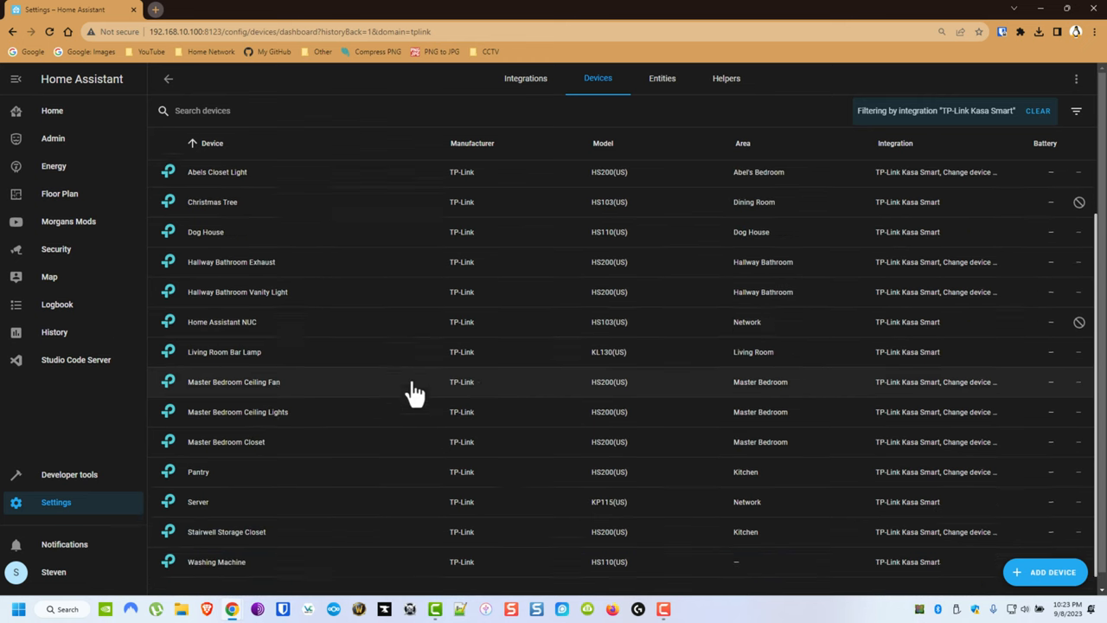
pyautogui.click(216, 560)
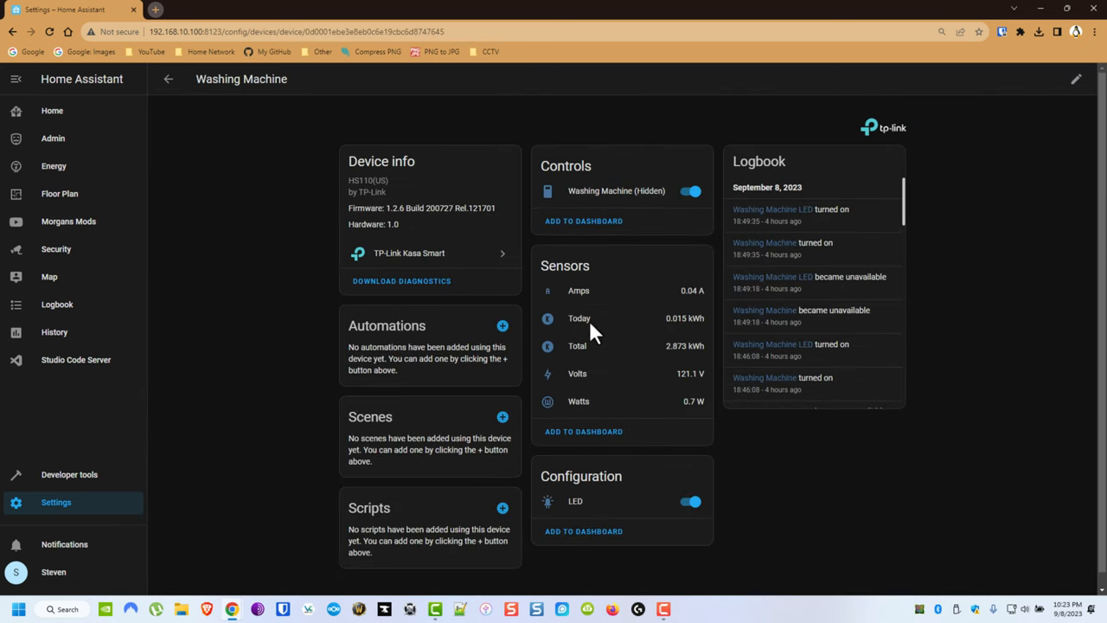
pyautogui.moveTo(158, 86)
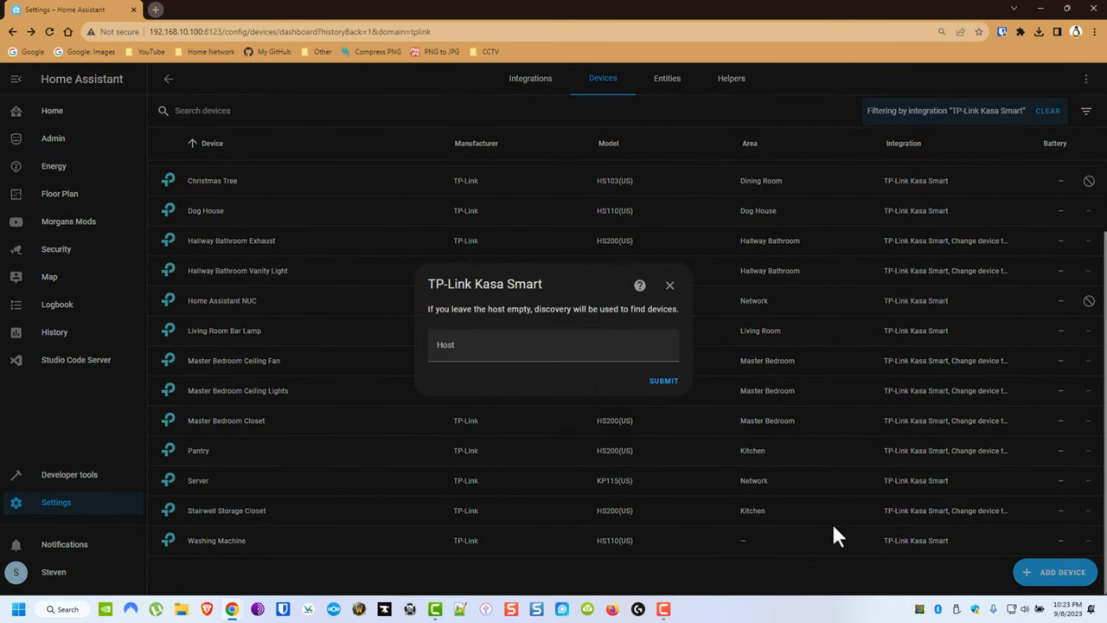
pyautogui.moveTo(672, 308)
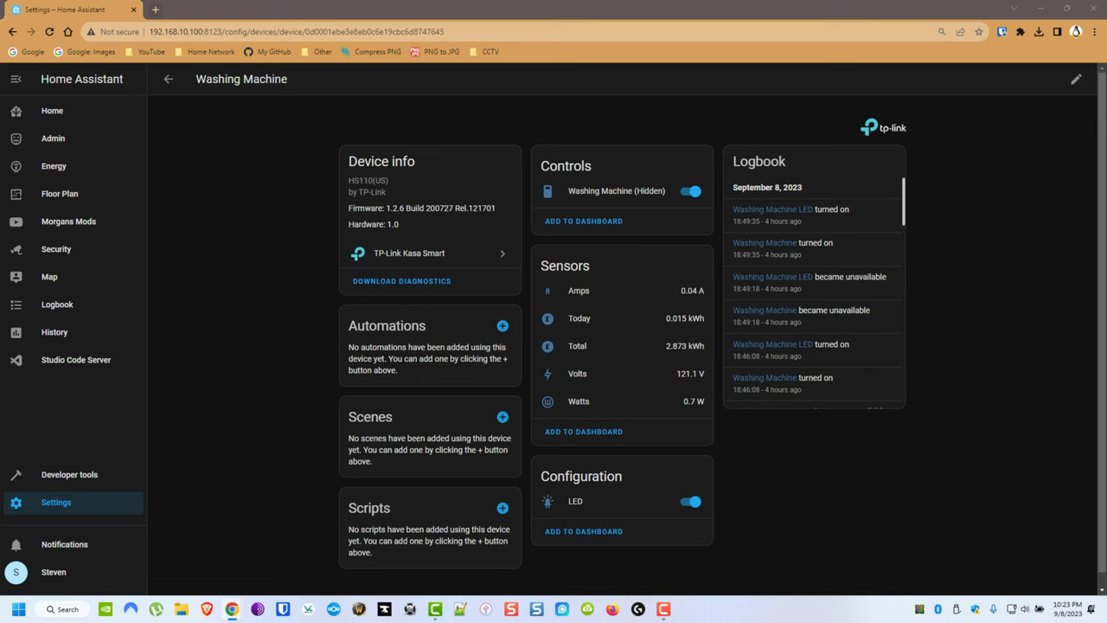
pyautogui.moveTo(709, 464)
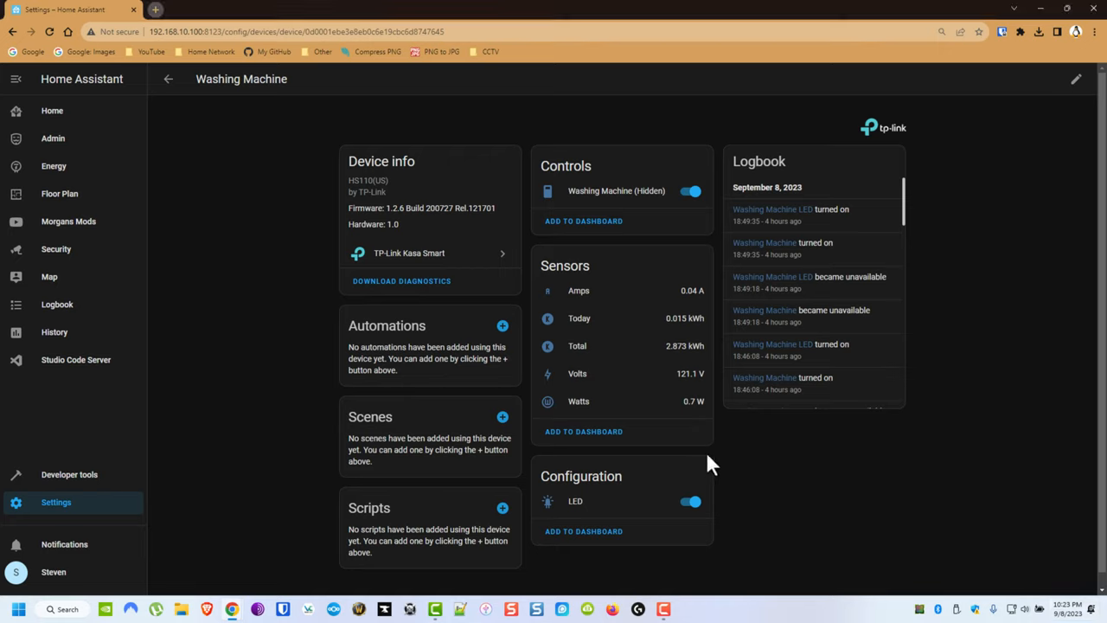
pyautogui.moveTo(599, 321)
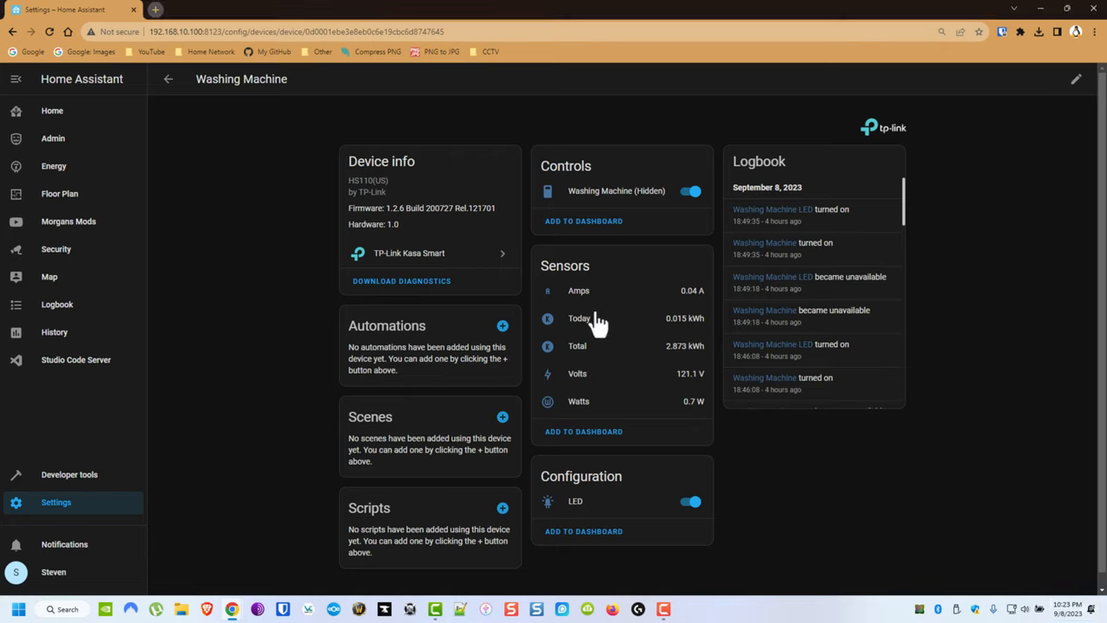
pyautogui.moveTo(612, 406)
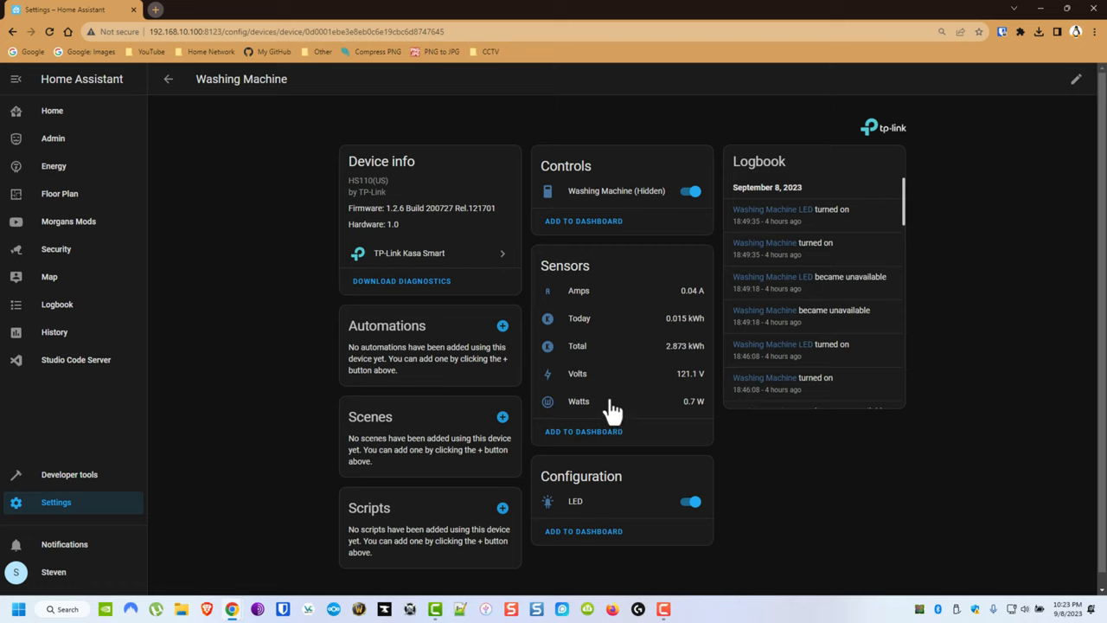
pyautogui.moveTo(581, 406)
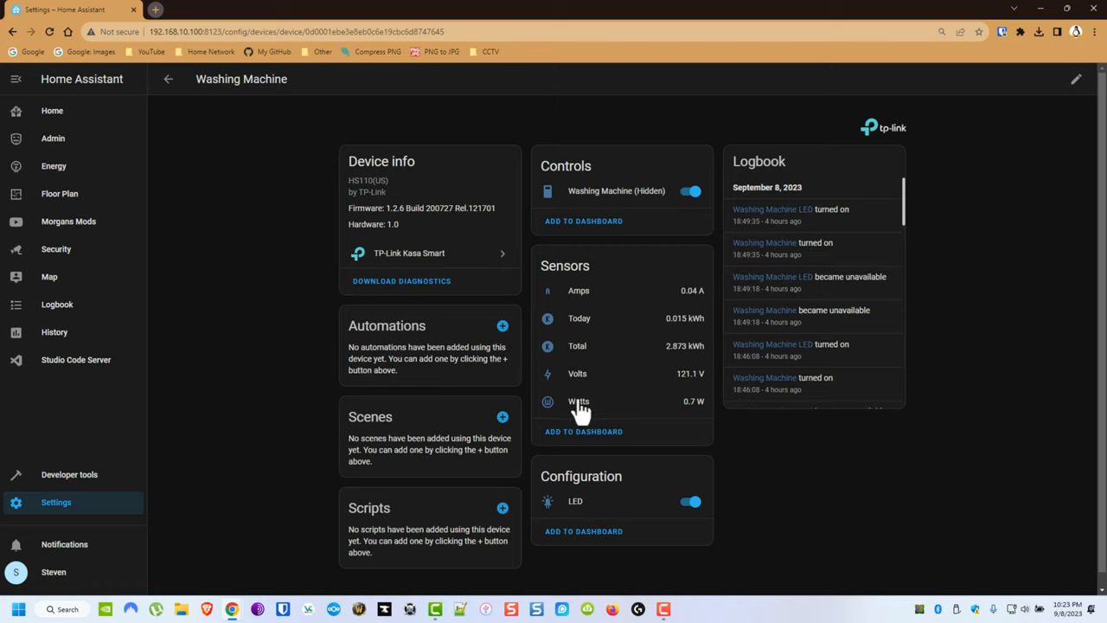
pyautogui.moveTo(567, 323)
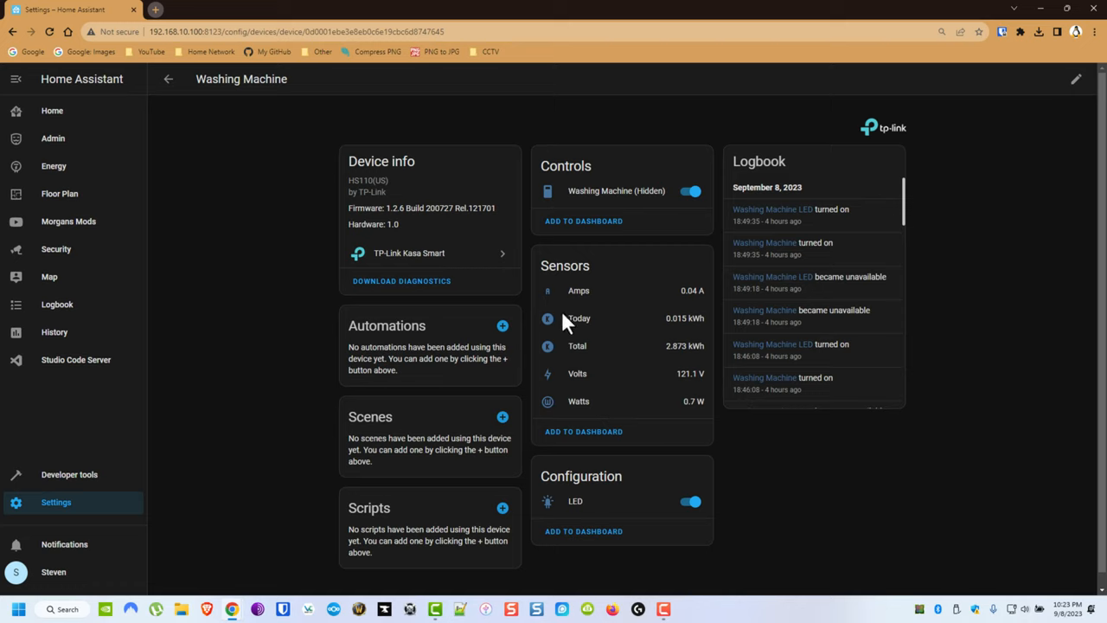
# Check the Breaker 06, 08 device's 1MIN watts sensor entity ID, then leave its settings.
pyautogui.click(168, 79)
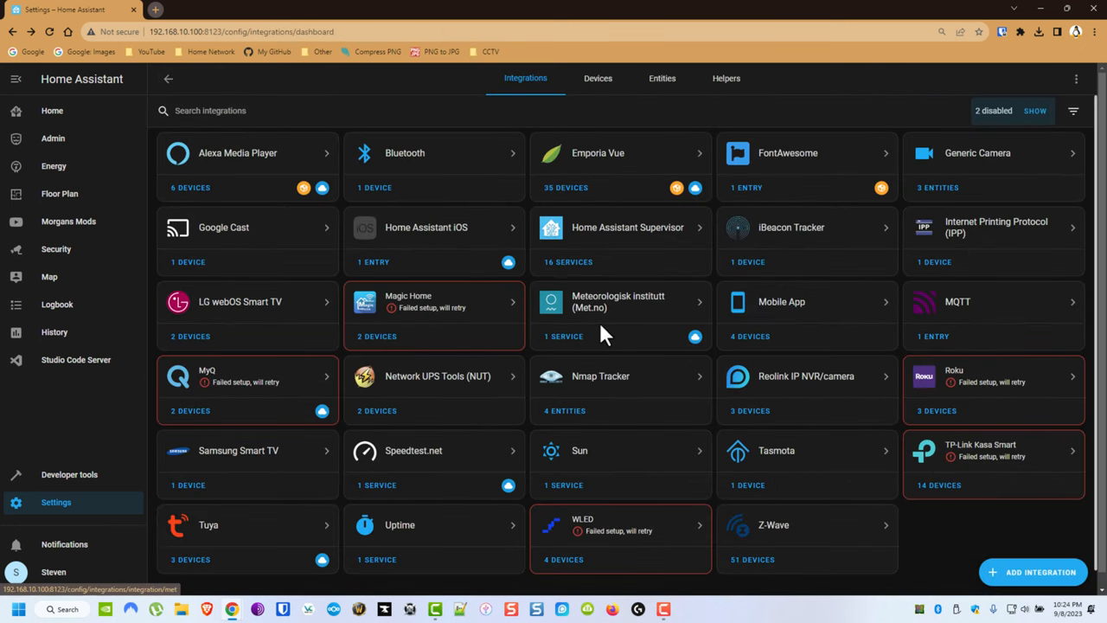
pyautogui.moveTo(605, 190)
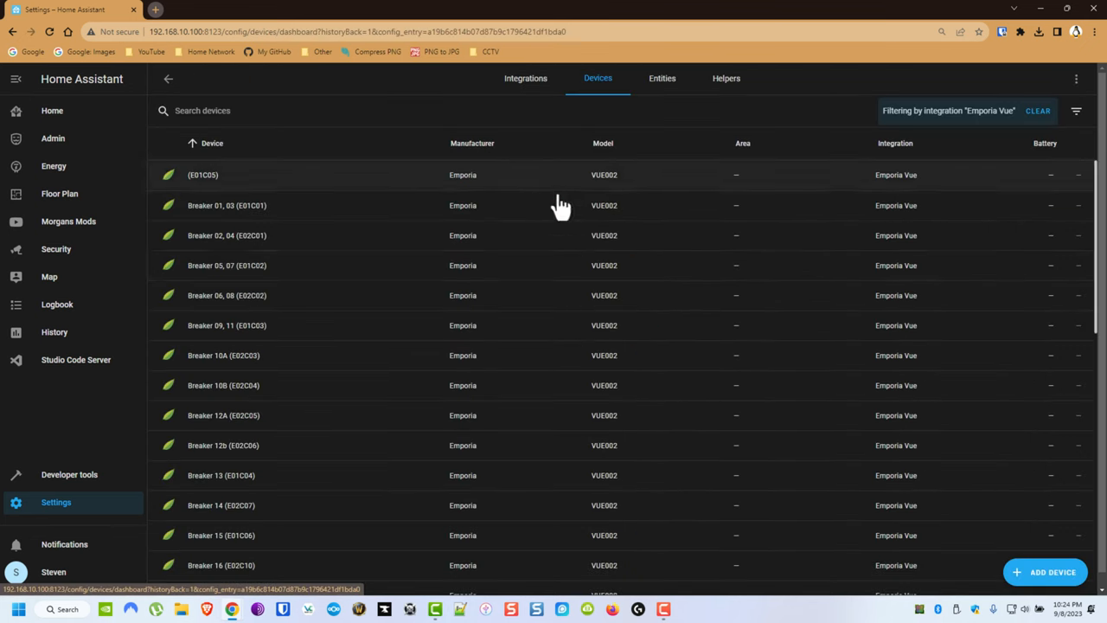
pyautogui.moveTo(470, 346)
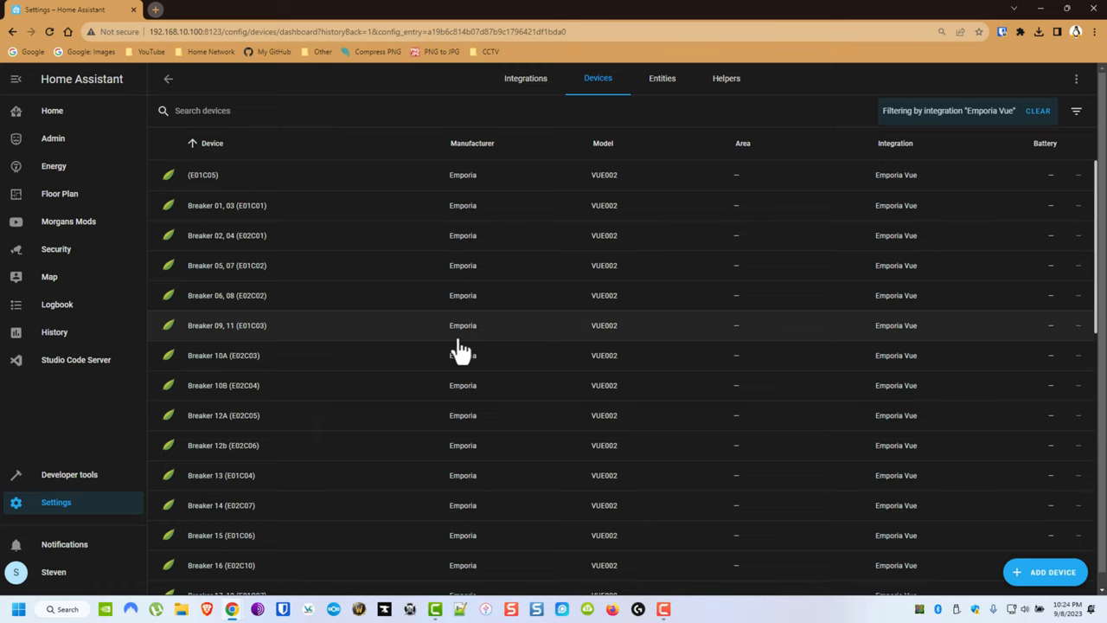
pyautogui.click(227, 294)
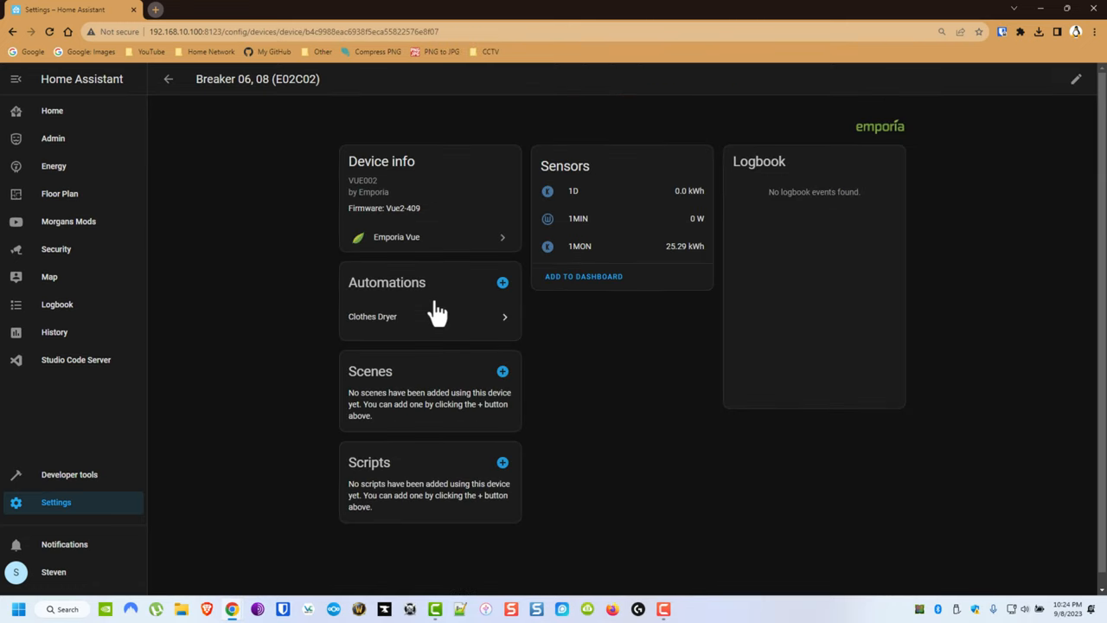
pyautogui.moveTo(579, 260)
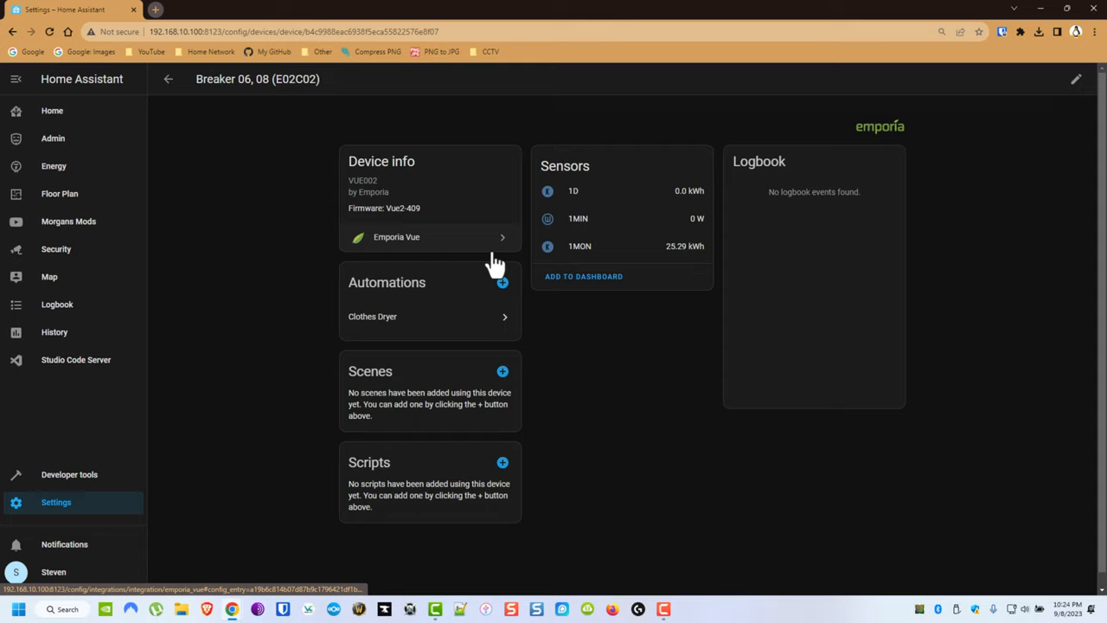
pyautogui.moveTo(640, 349)
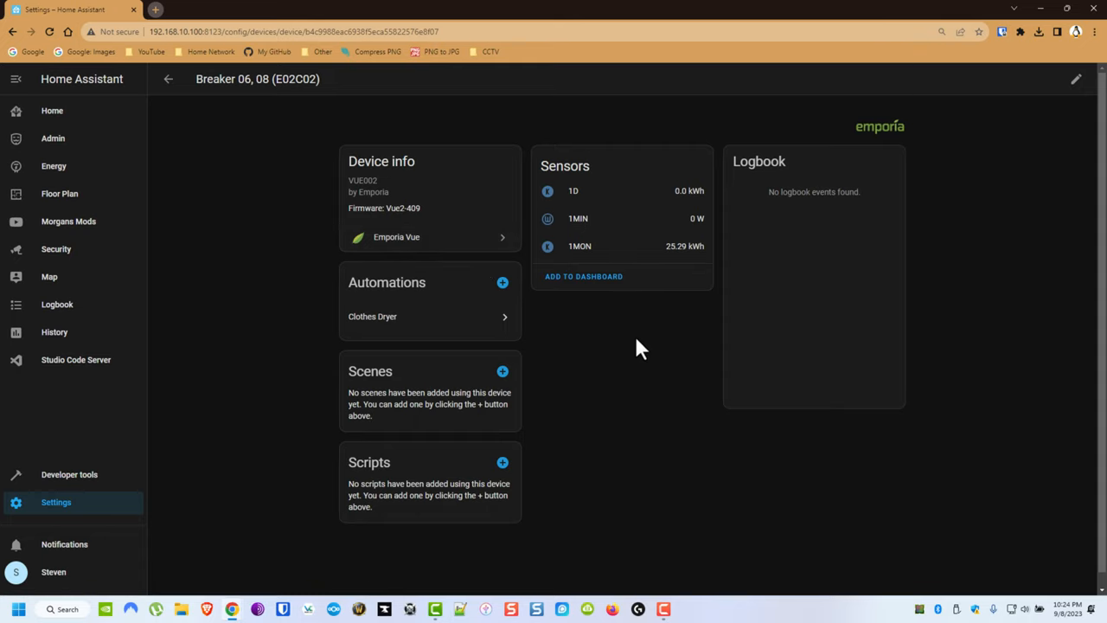
pyautogui.moveTo(543, 308)
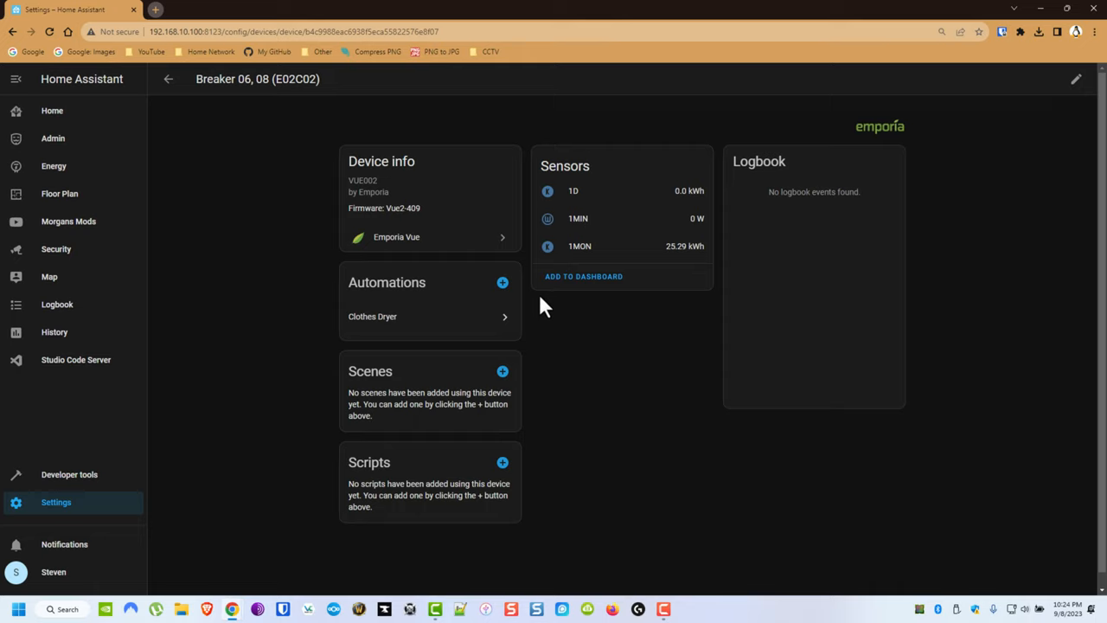
pyautogui.moveTo(562, 211)
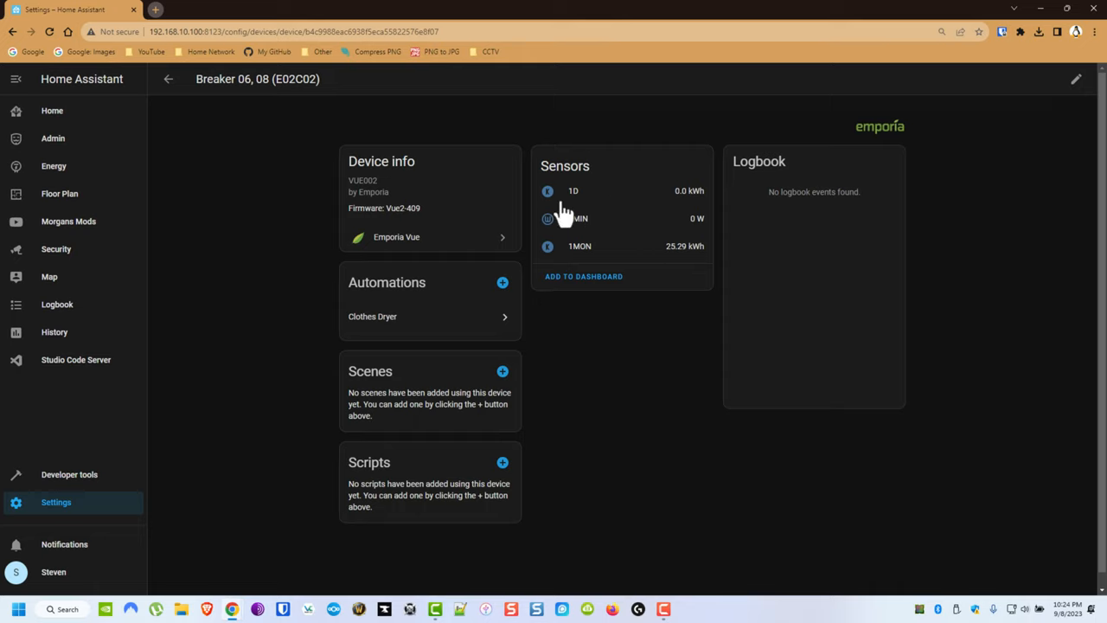
pyautogui.moveTo(493, 374)
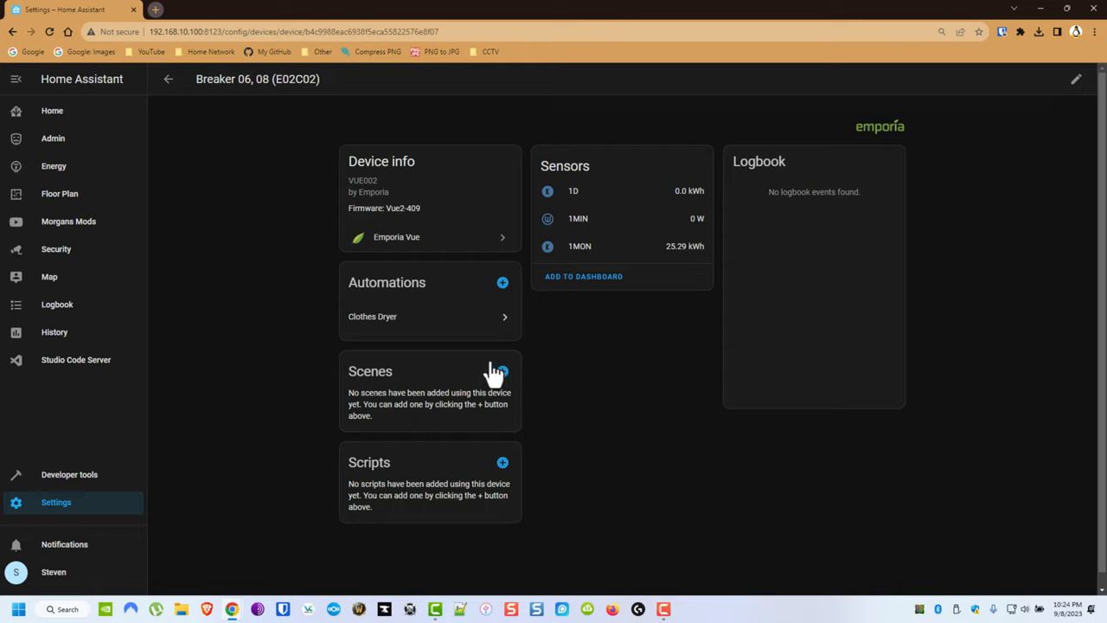
pyautogui.moveTo(545, 336)
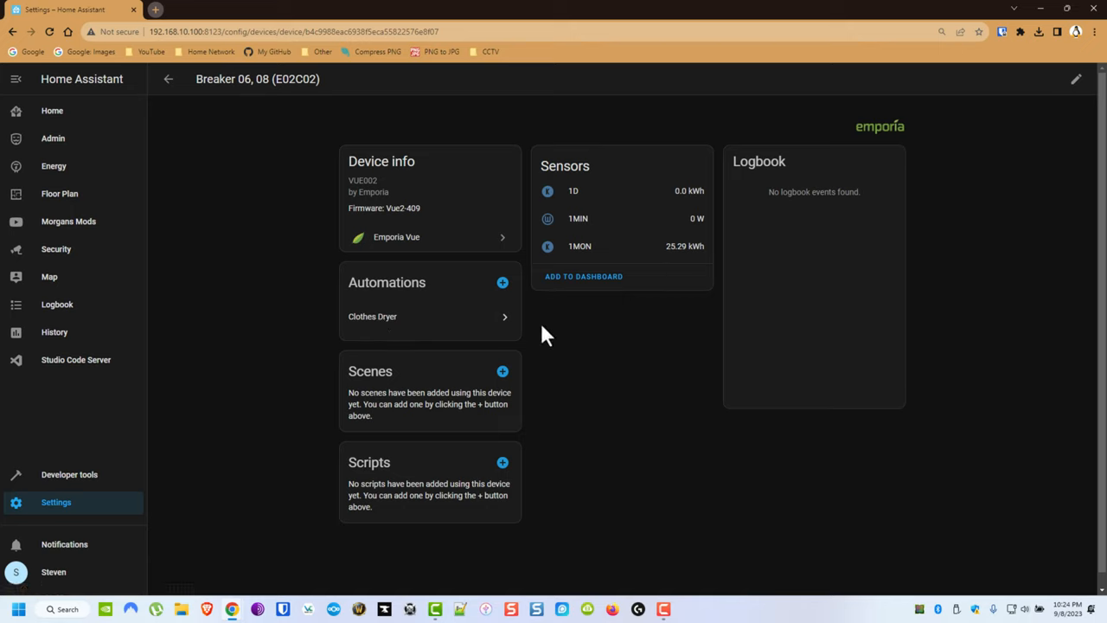
pyautogui.moveTo(190, 420)
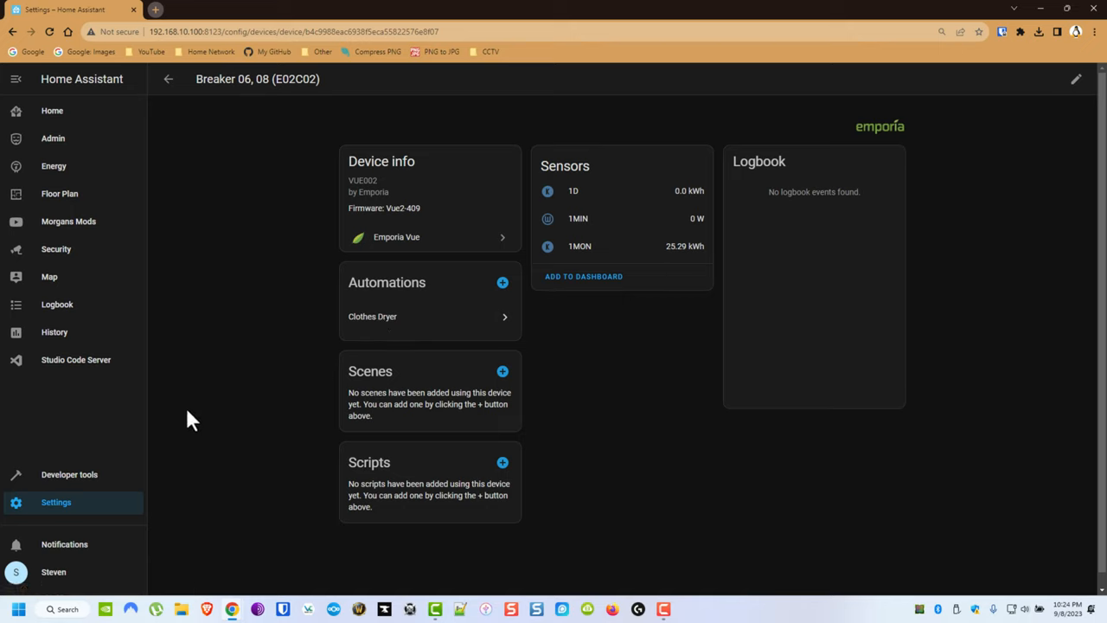
pyautogui.moveTo(588, 204)
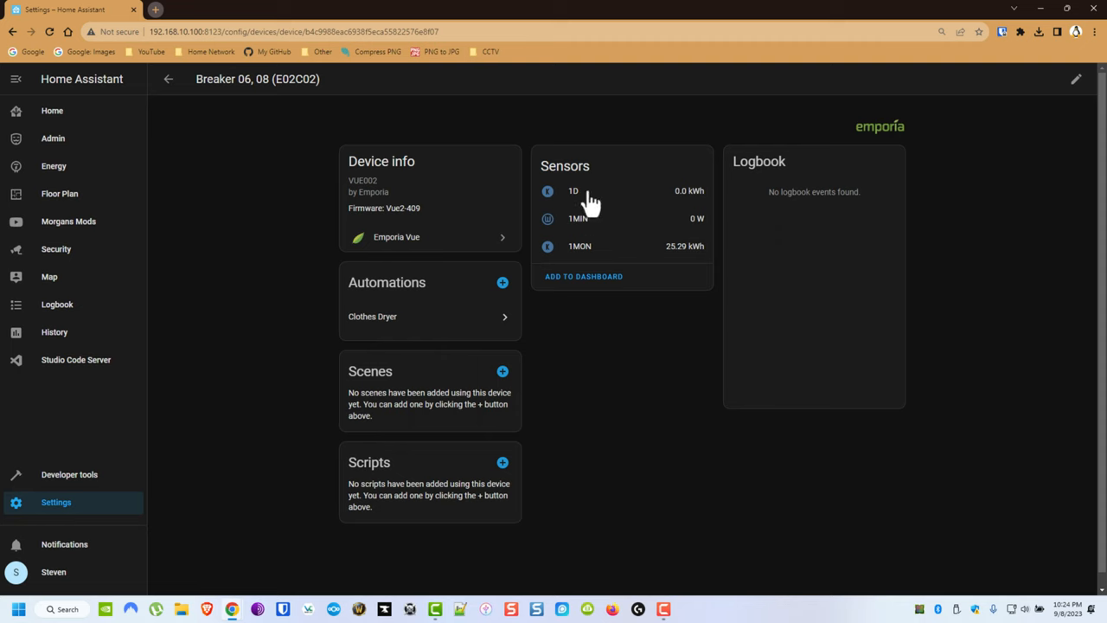
pyautogui.click(577, 218)
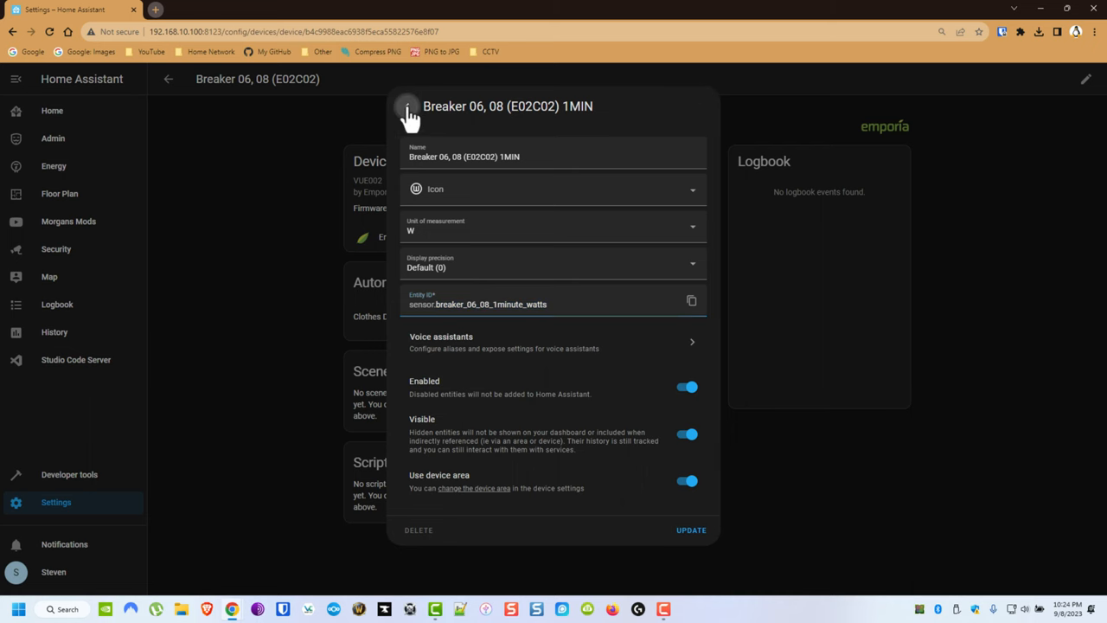
pyautogui.click(76, 358)
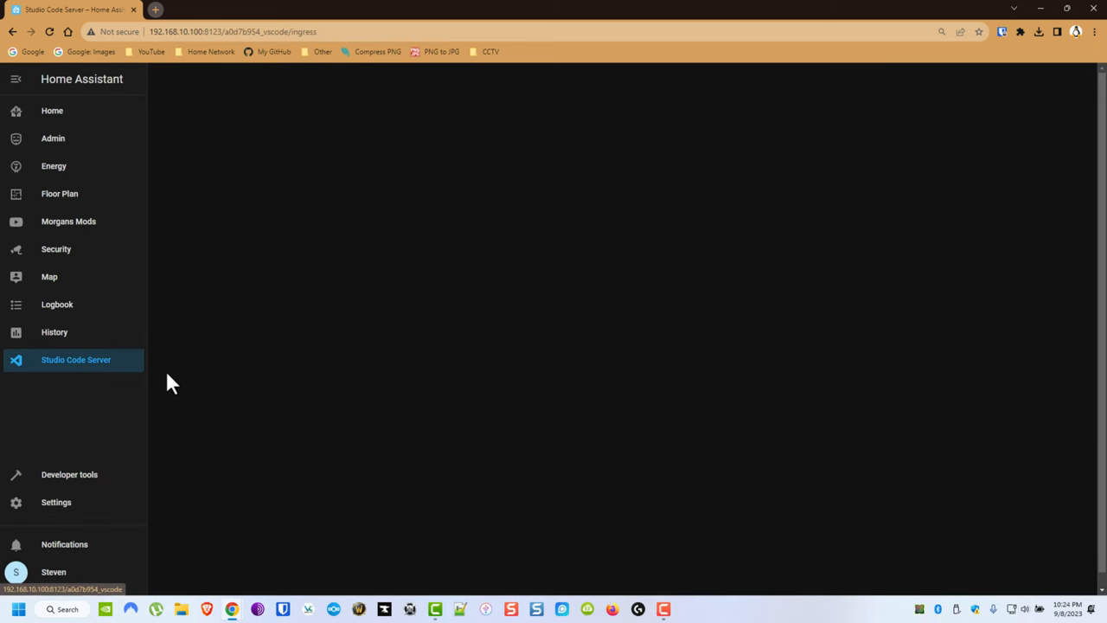
pyautogui.click(76, 358)
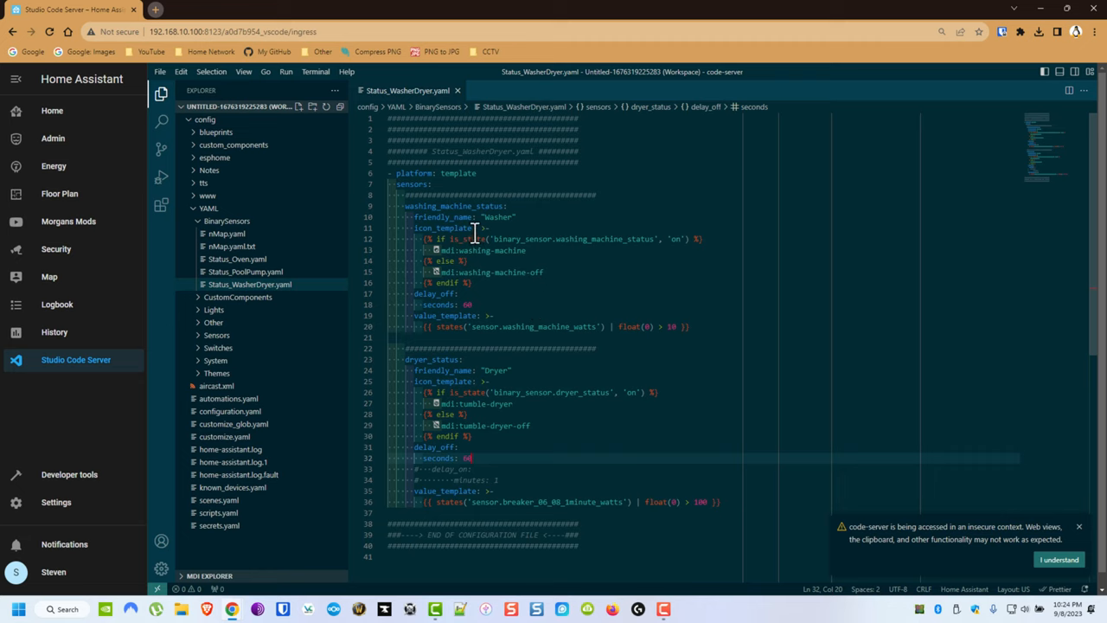
pyautogui.moveTo(484, 218)
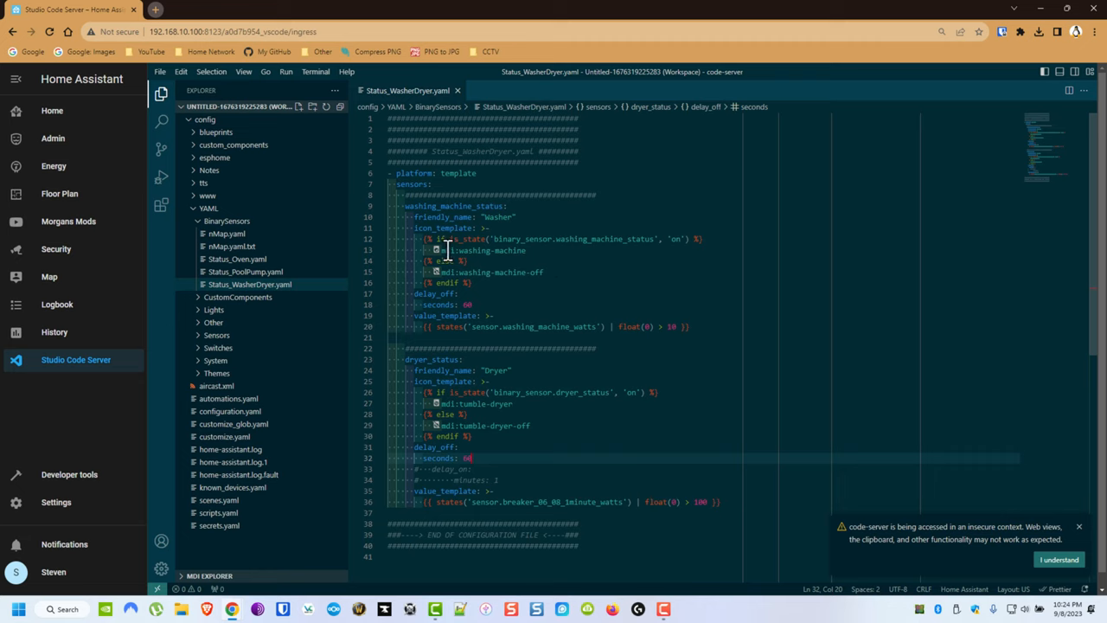
pyautogui.moveTo(446, 228)
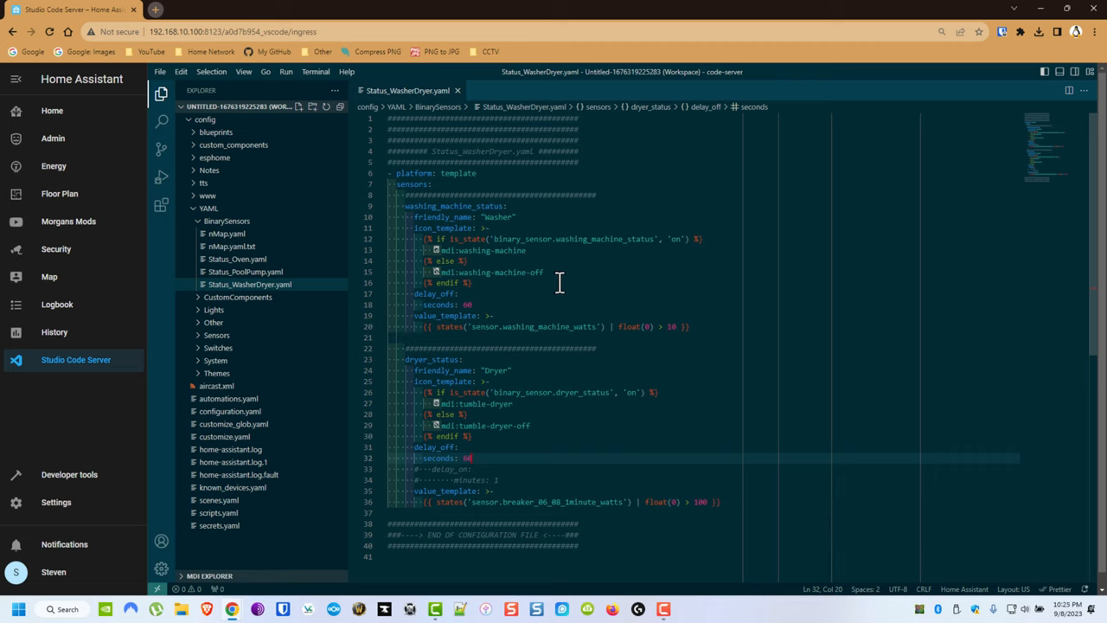
pyautogui.moveTo(498, 239)
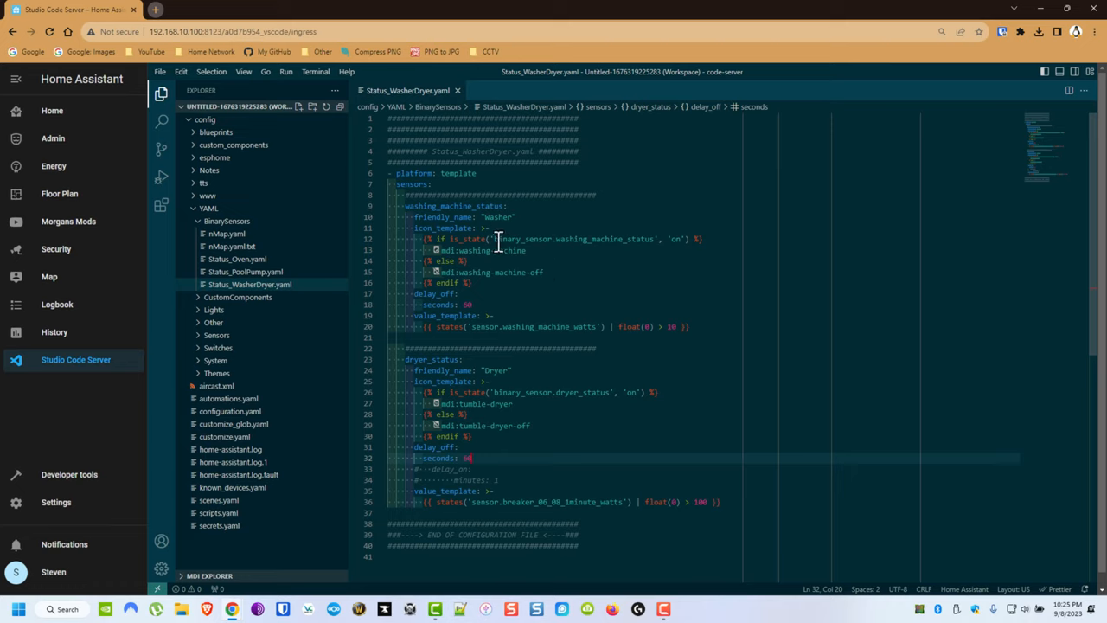
pyautogui.moveTo(605, 256)
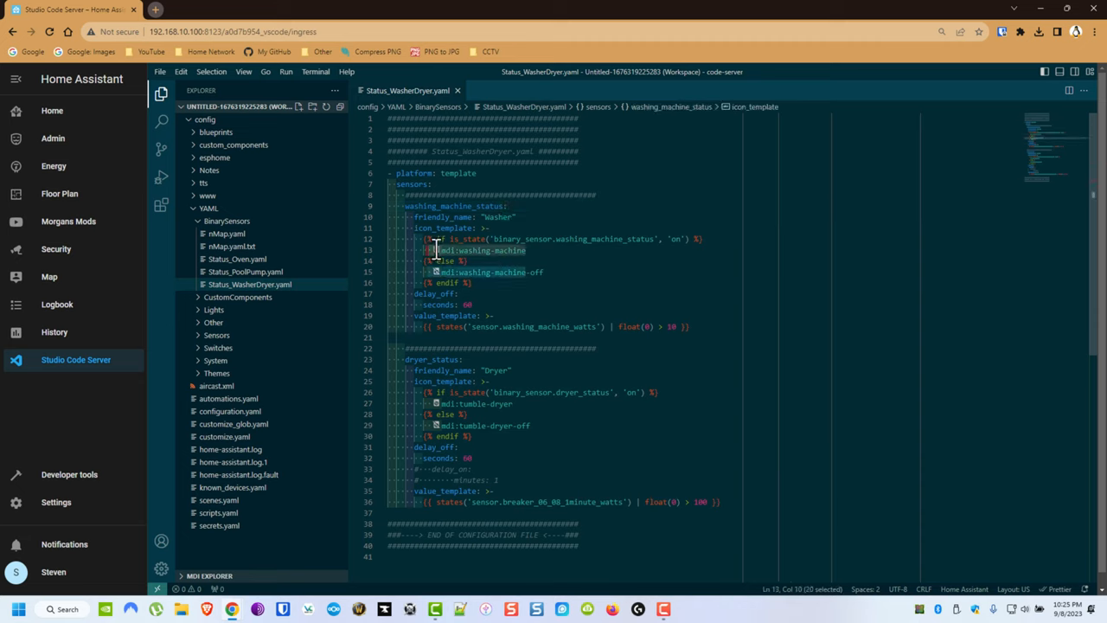
pyautogui.click(450, 283)
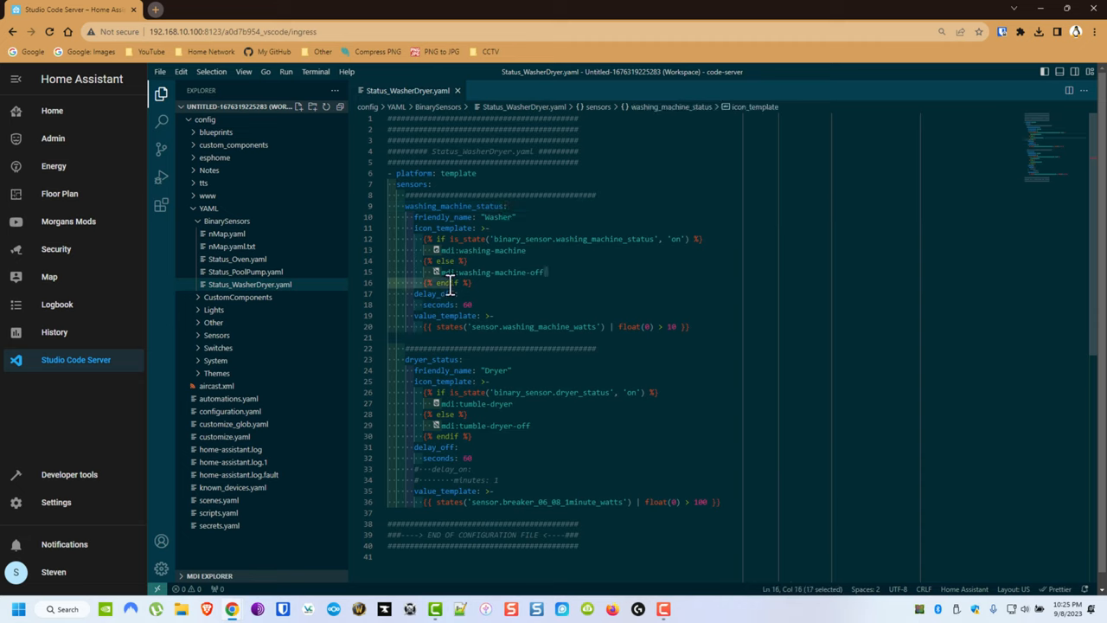
pyautogui.click(473, 304)
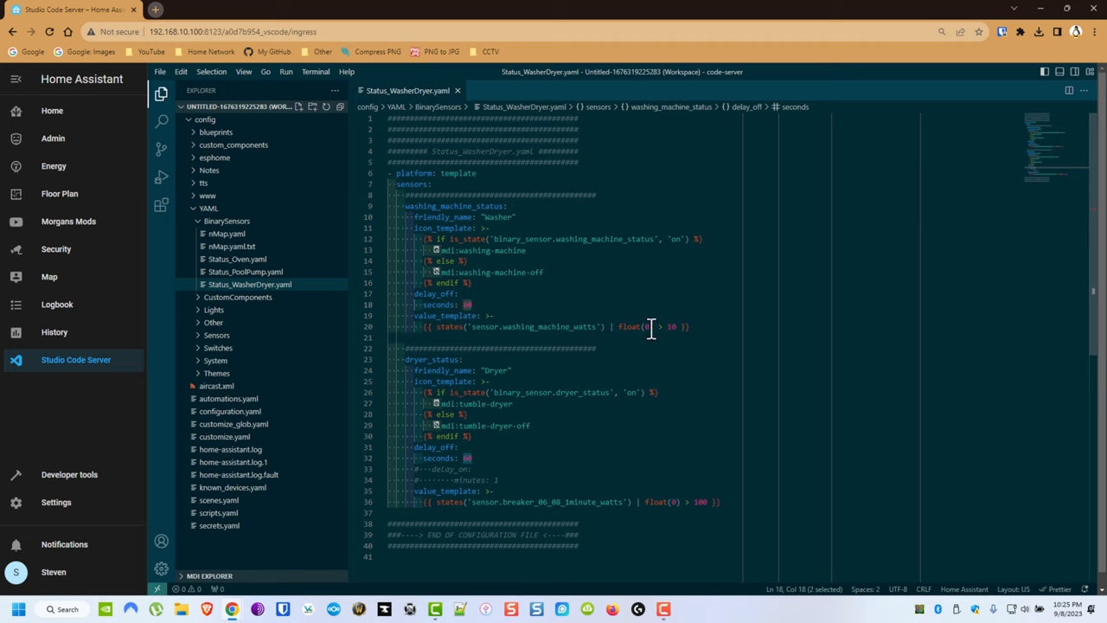
pyautogui.moveTo(683, 328)
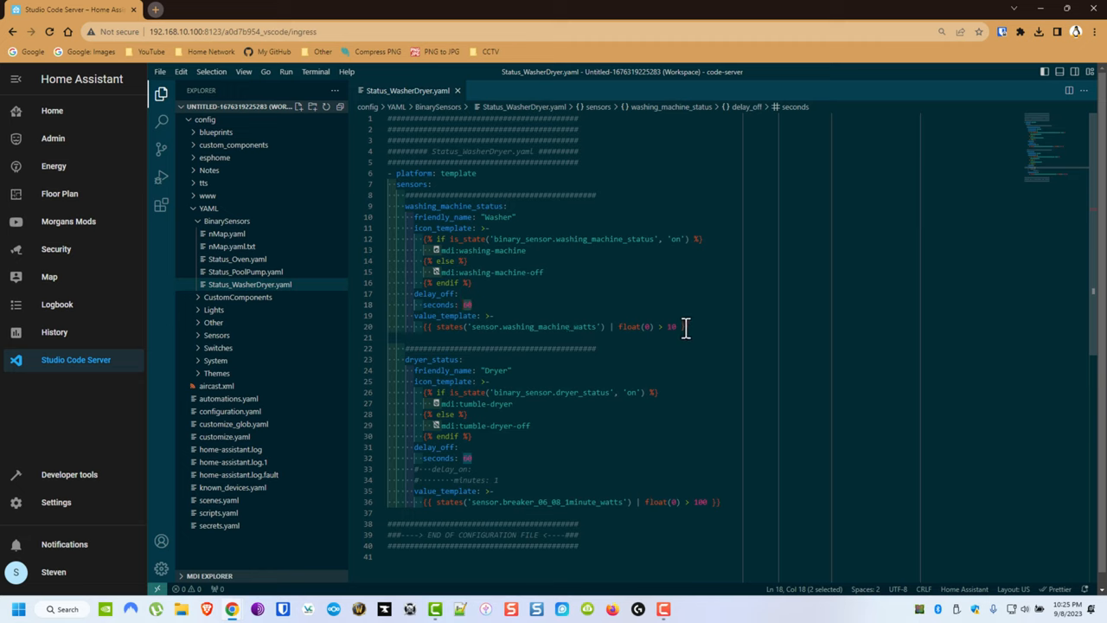
pyautogui.moveTo(678, 327)
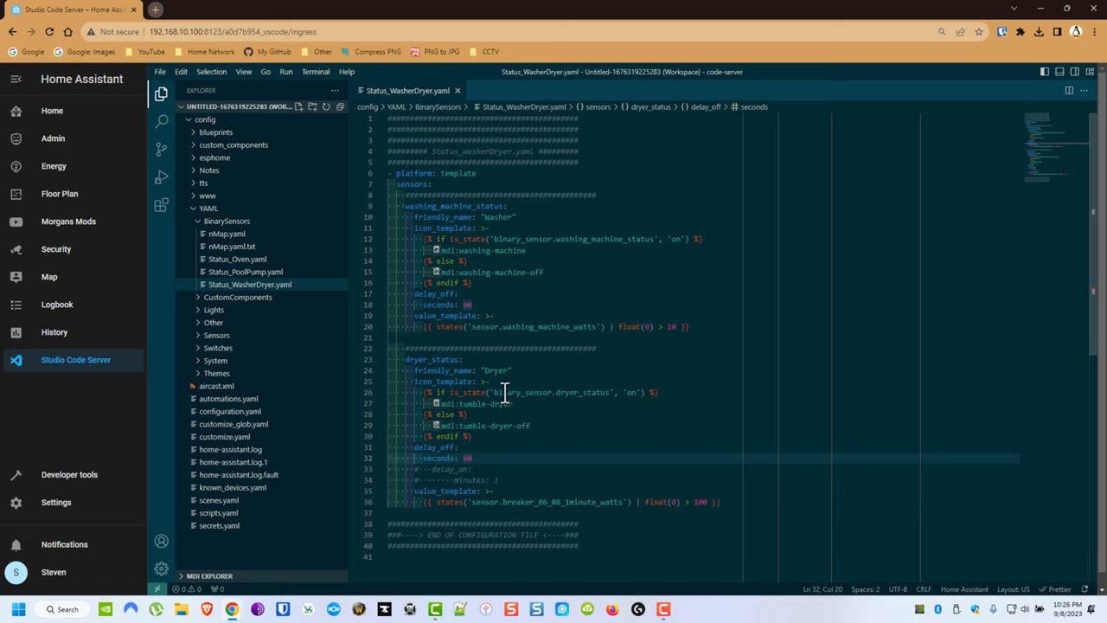
pyautogui.moveTo(560, 502)
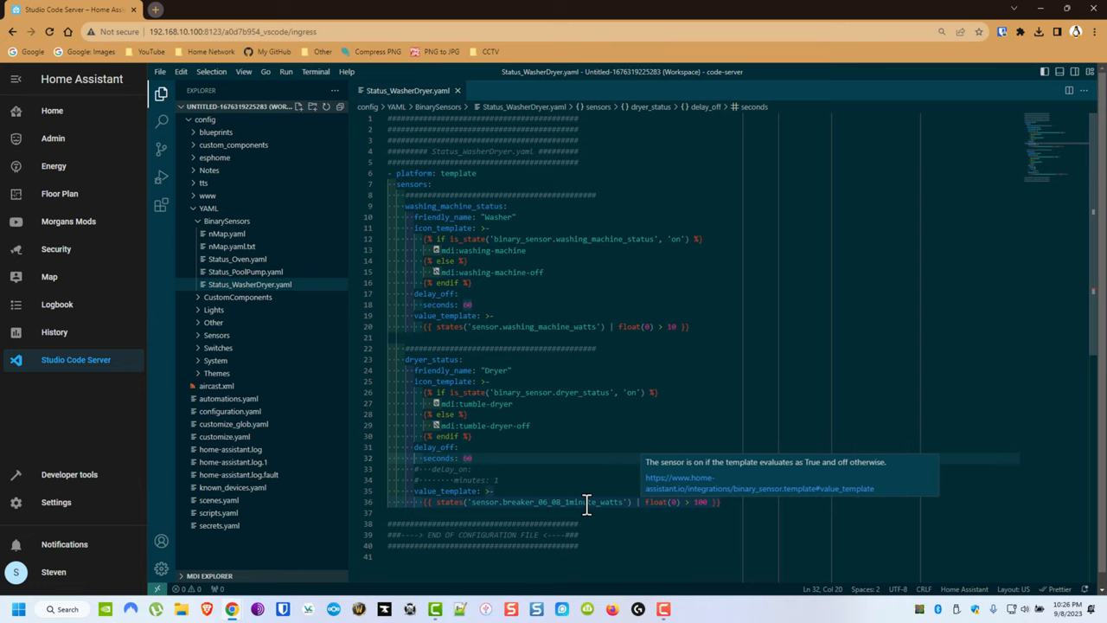
pyautogui.moveTo(453, 305)
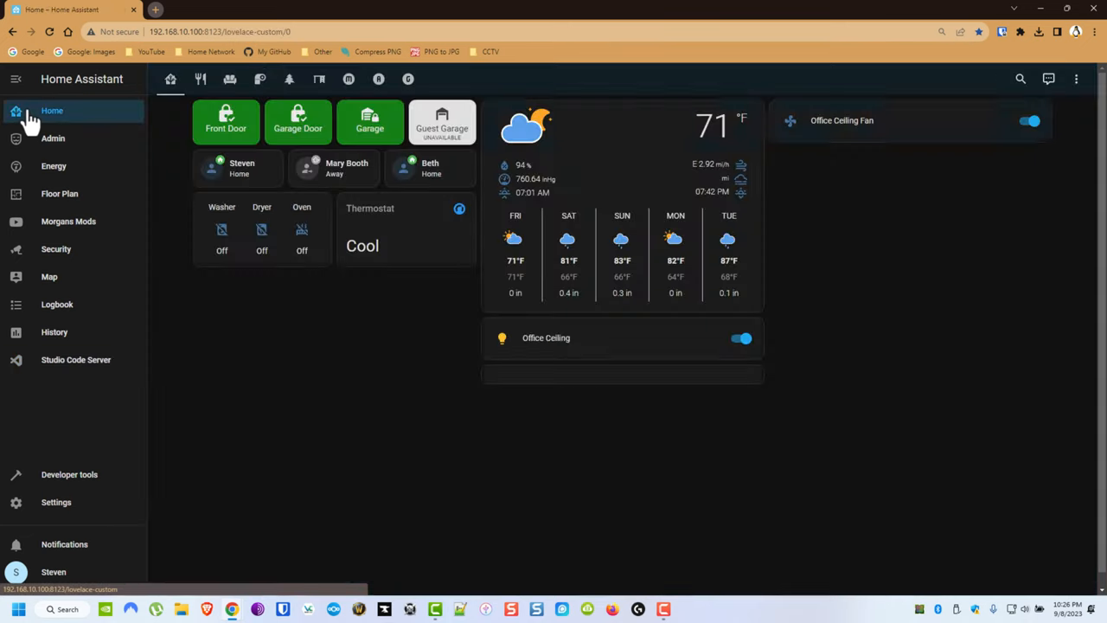
pyautogui.moveTo(246, 233)
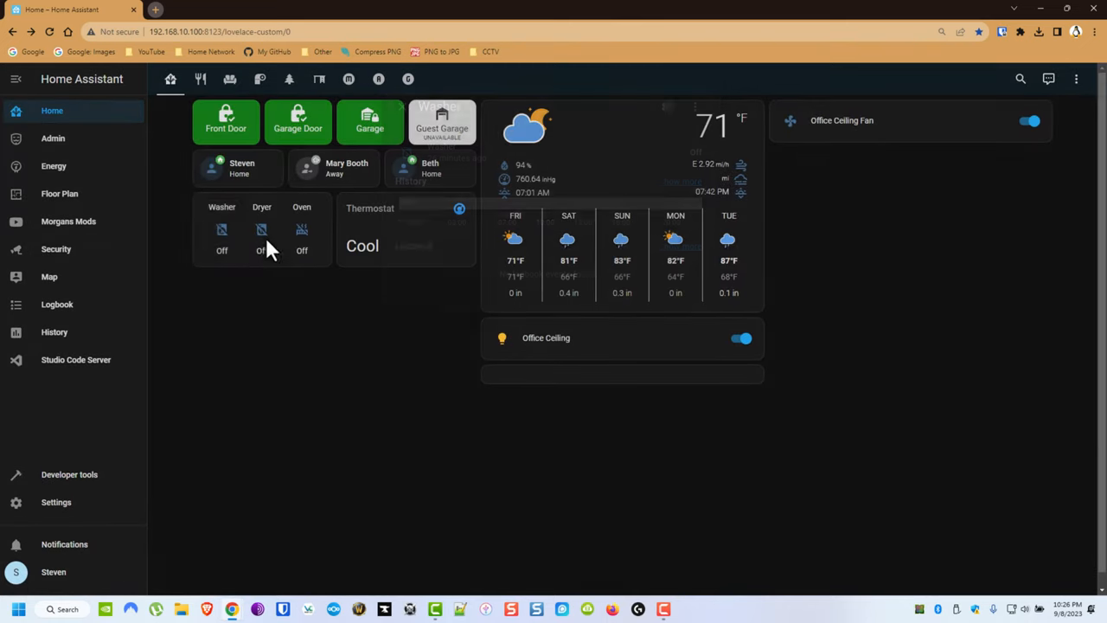
# Check the Dryer and Washer tiles and show the Washer's full on/off logbook history.
pyautogui.click(261, 228)
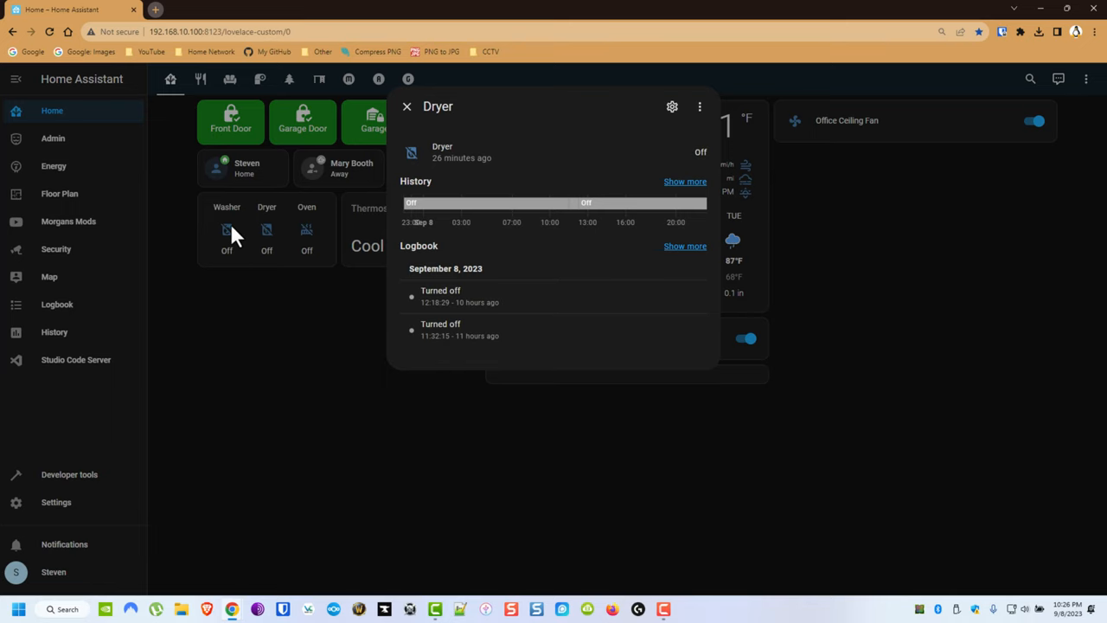
pyautogui.click(227, 228)
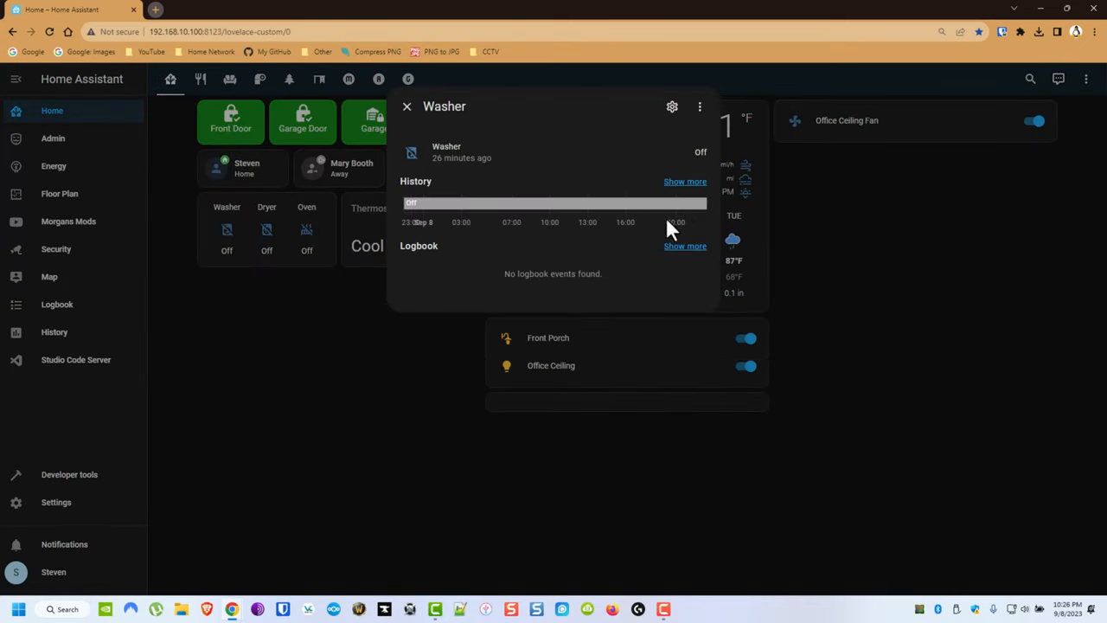
pyautogui.click(685, 245)
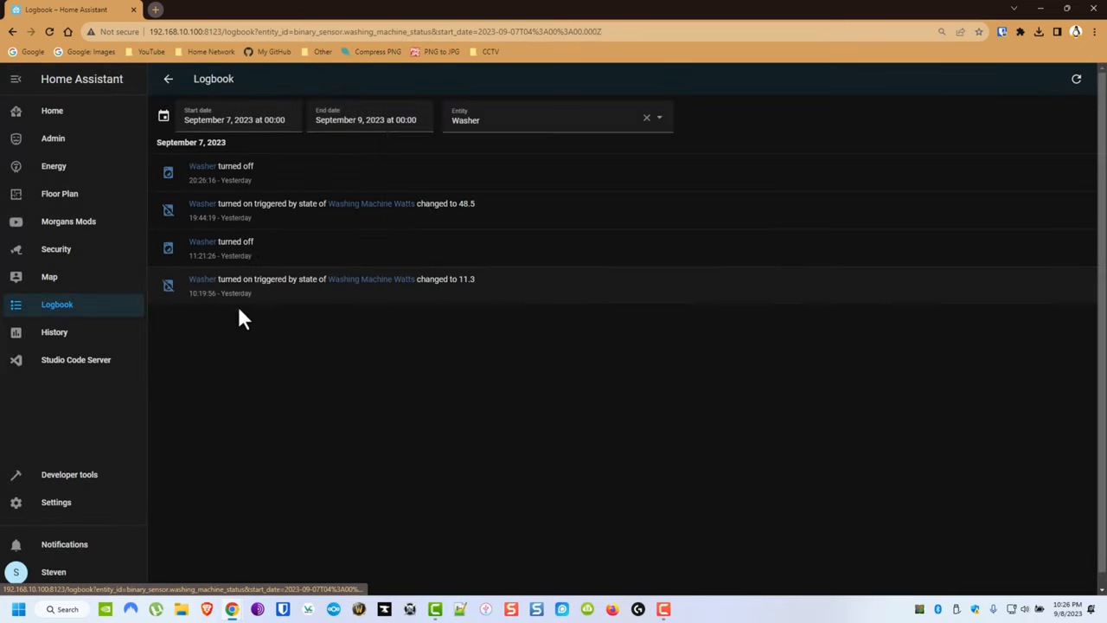
pyautogui.moveTo(377, 298)
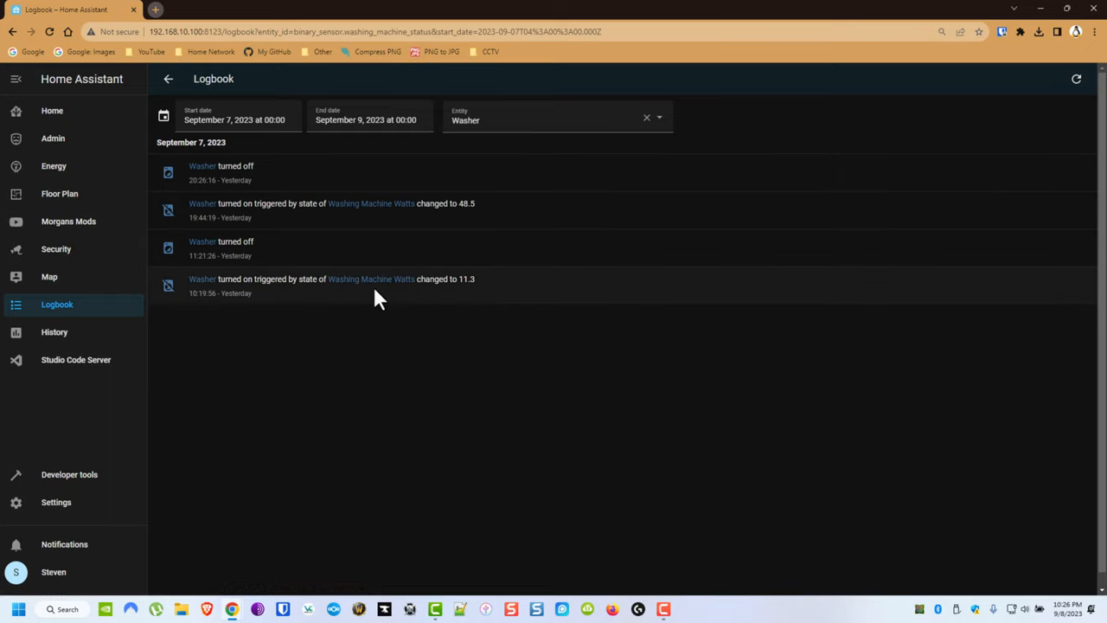
pyautogui.moveTo(370, 303)
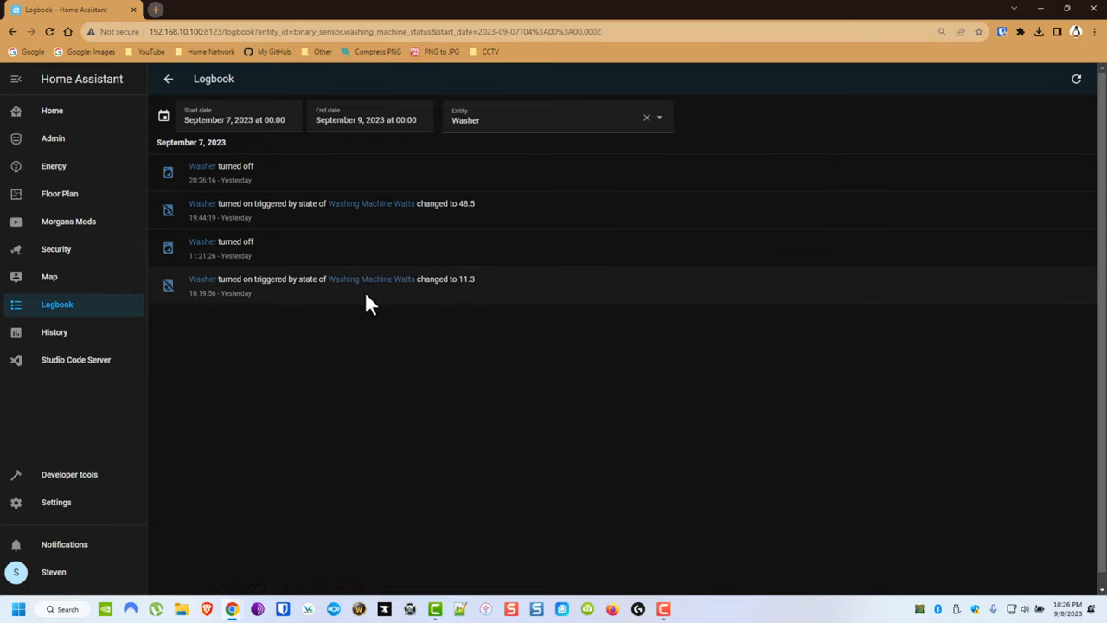
pyautogui.moveTo(380, 216)
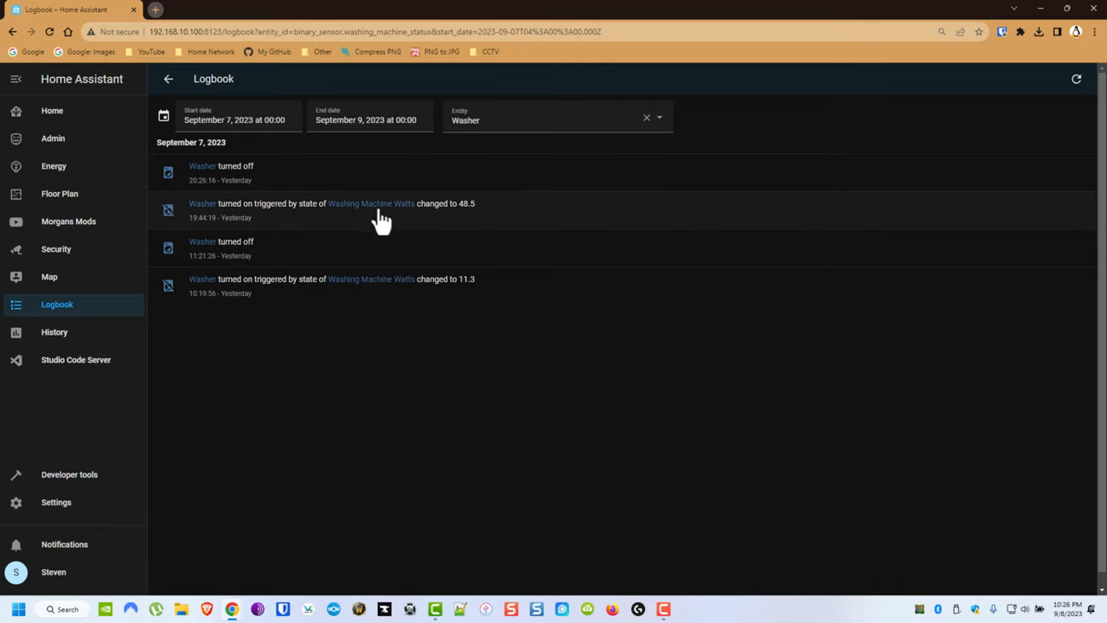
pyautogui.moveTo(305, 239)
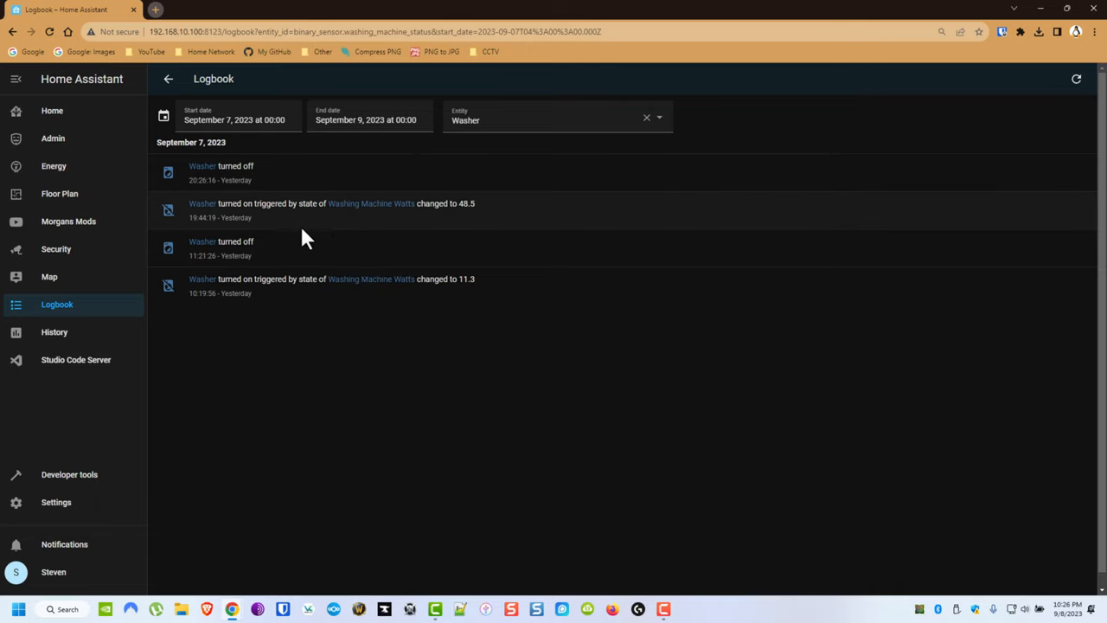
pyautogui.moveTo(204, 218)
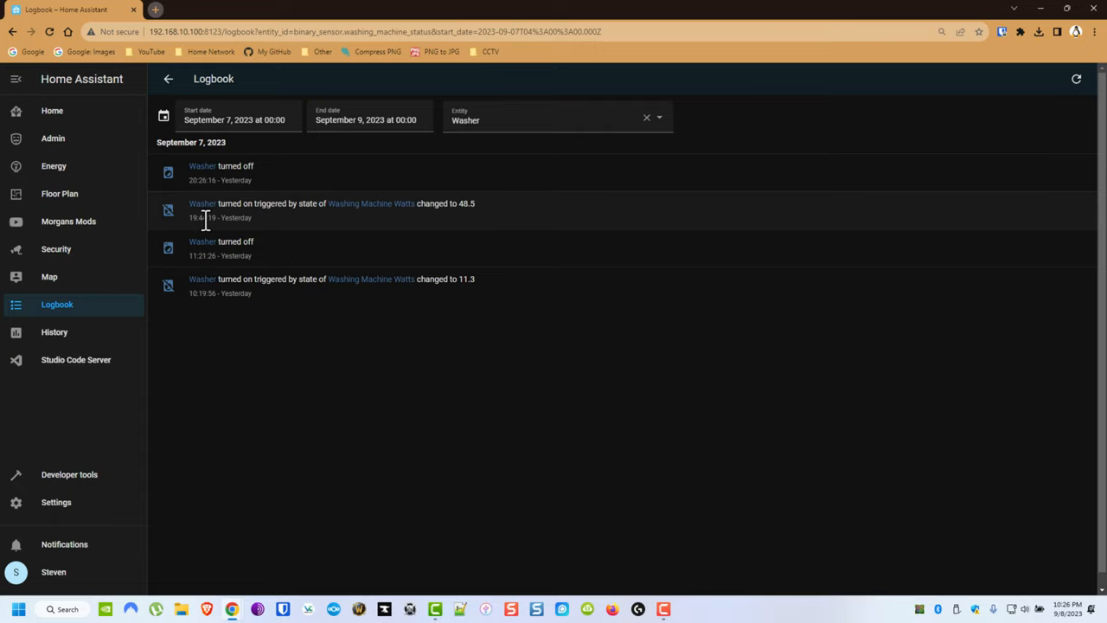
pyautogui.moveTo(344, 176)
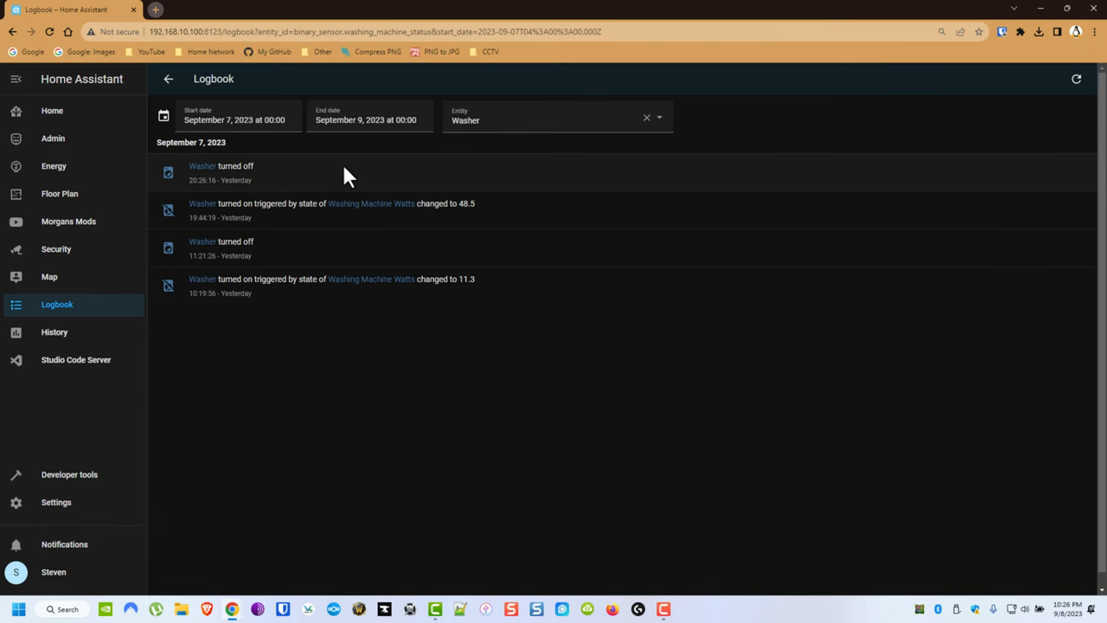
pyautogui.moveTo(83, 501)
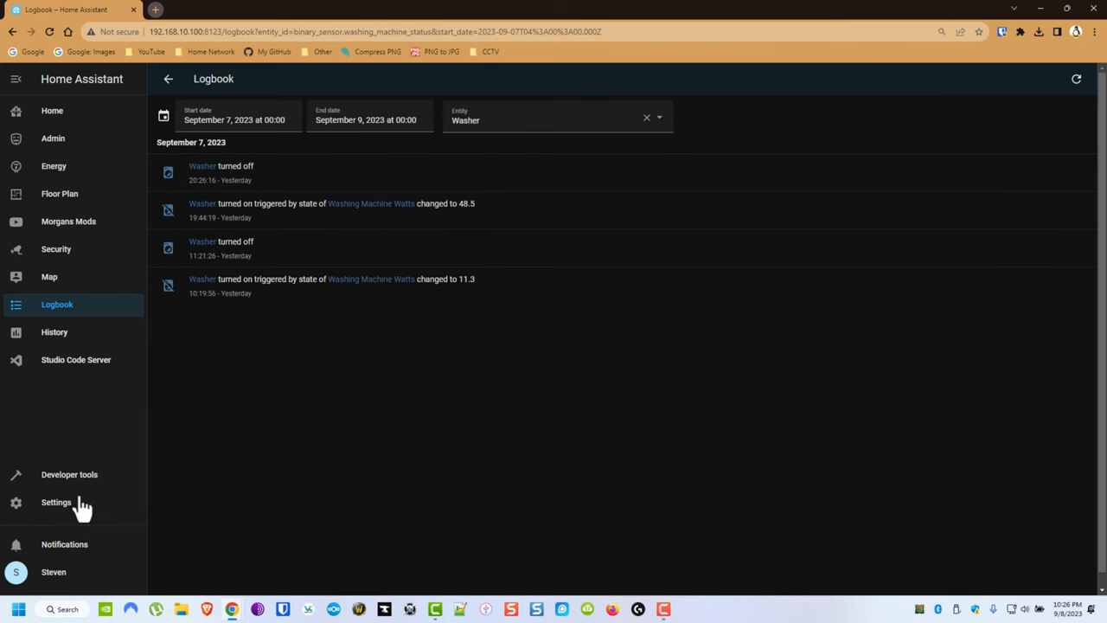
# Show the automations list scrolled to the Clothes Dryer and Clothes Washer entries.
pyautogui.click(55, 501)
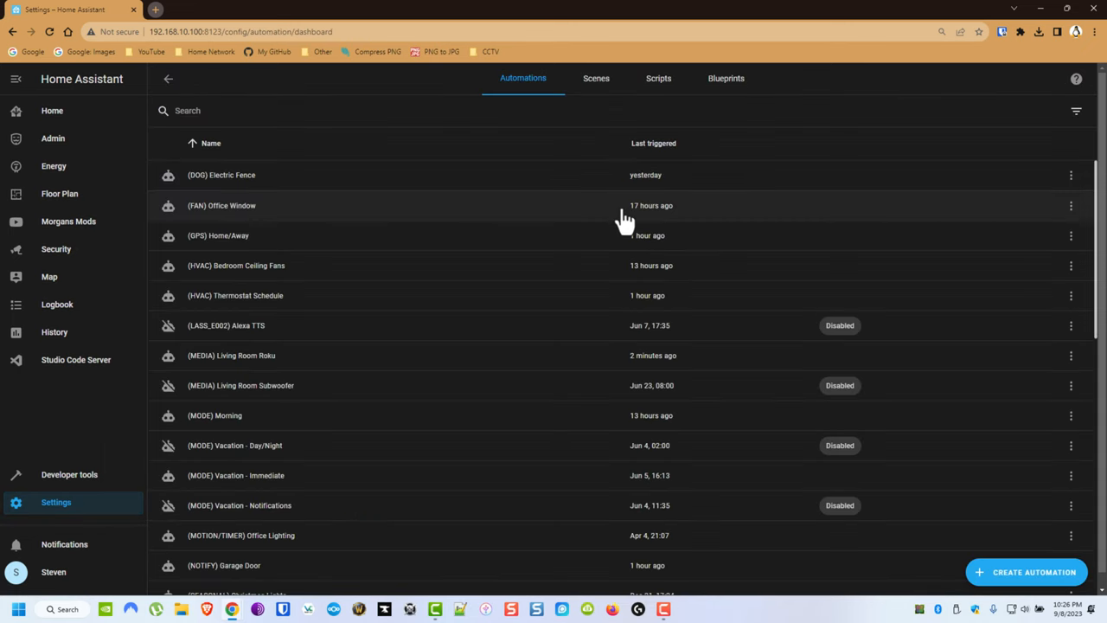
pyautogui.scroll(-3)
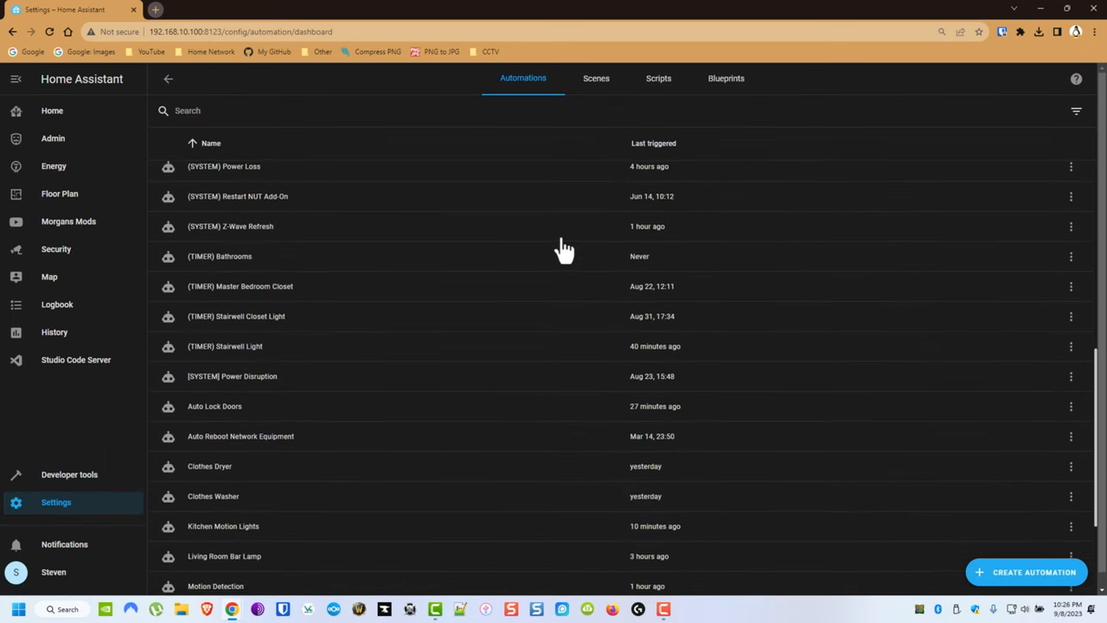
pyautogui.scroll(3)
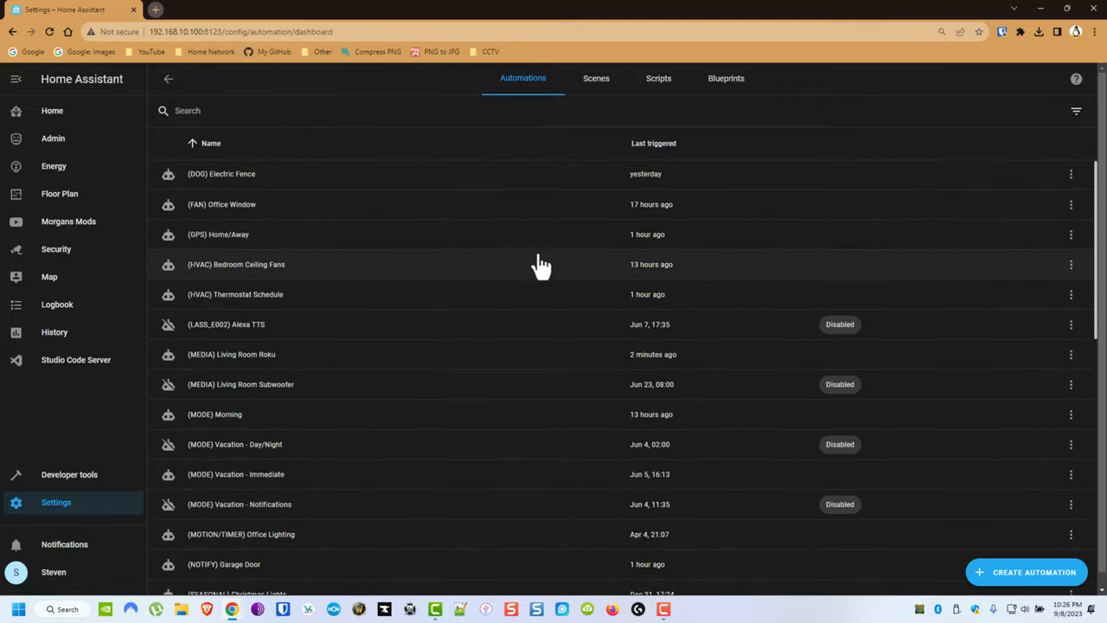
pyautogui.scroll(-3)
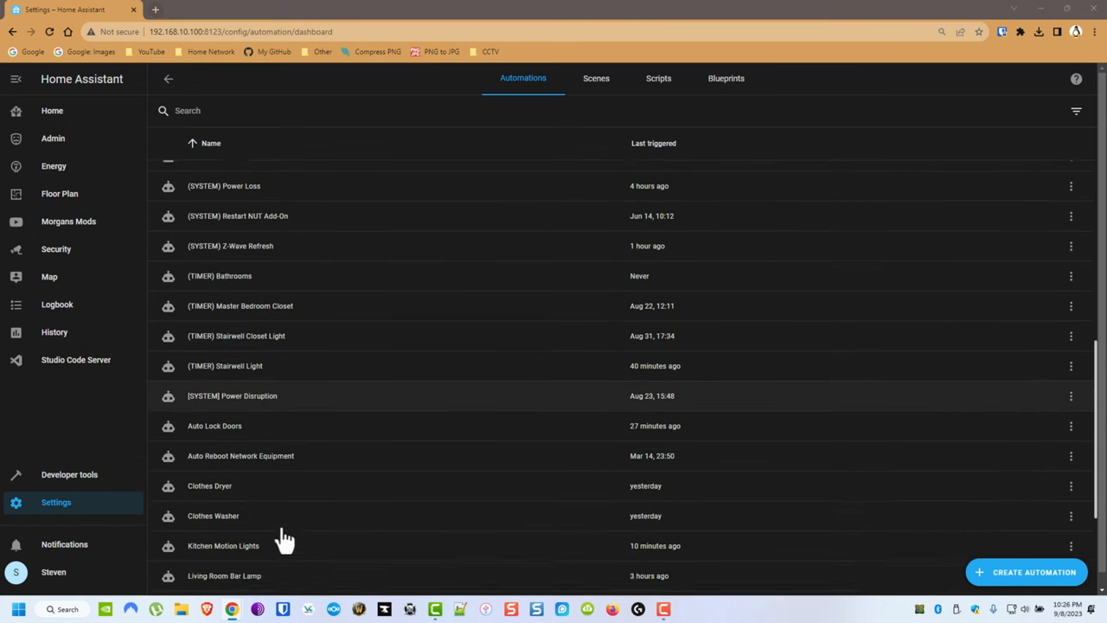
# Review the Clothes Washer automation's volume, Alexa and mobile notification actions, then go back.
pyautogui.click(213, 515)
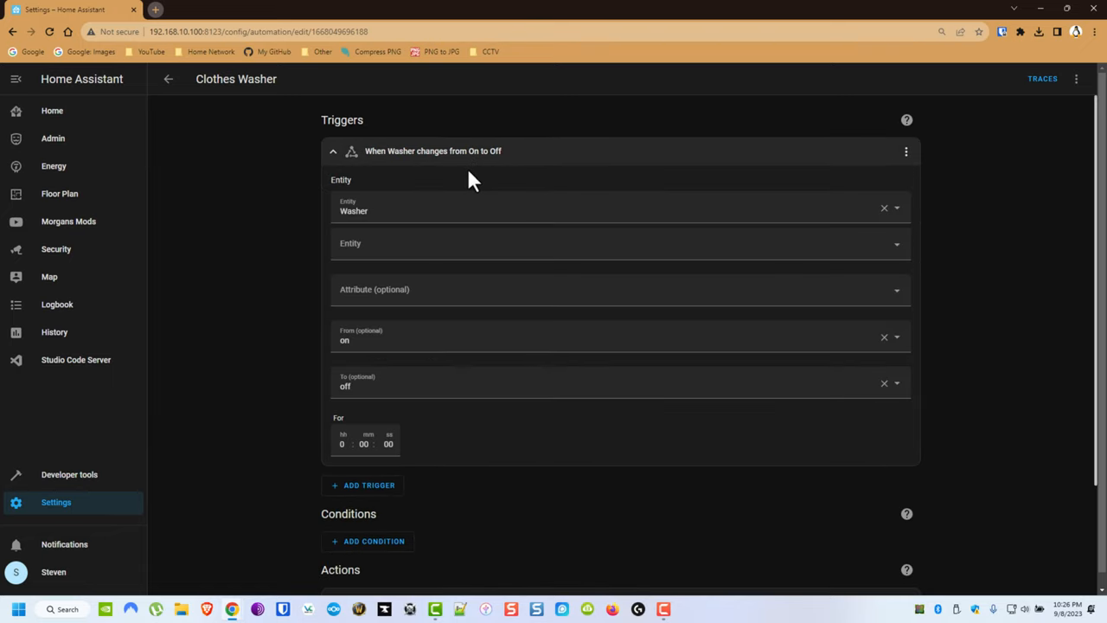
pyautogui.moveTo(73, 125)
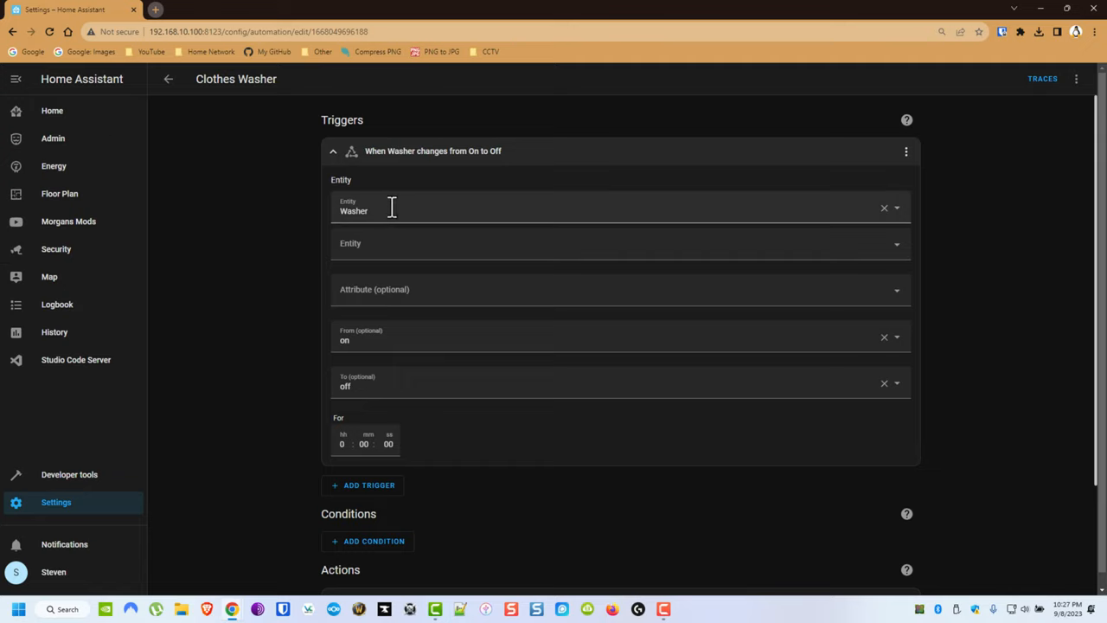
pyautogui.moveTo(482, 251)
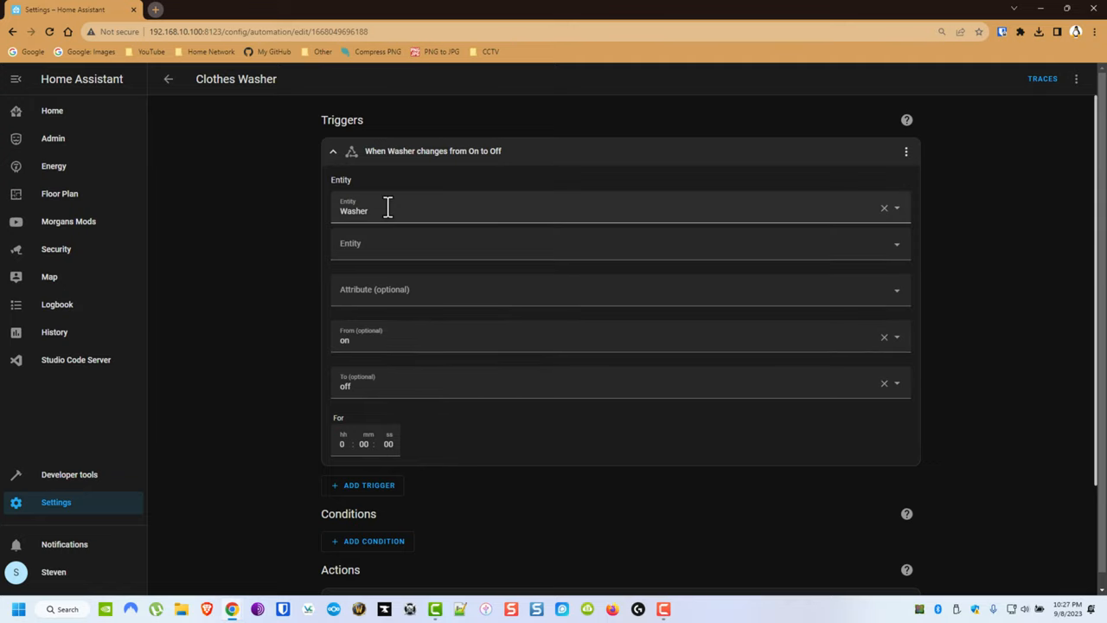
pyautogui.moveTo(405, 386)
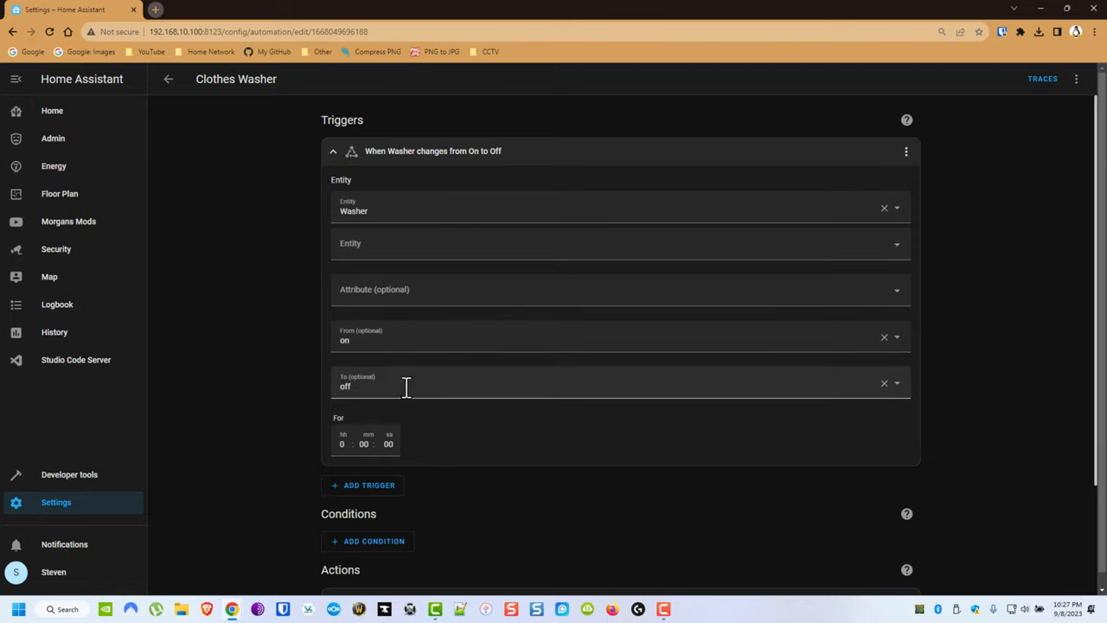
pyautogui.scroll(-3)
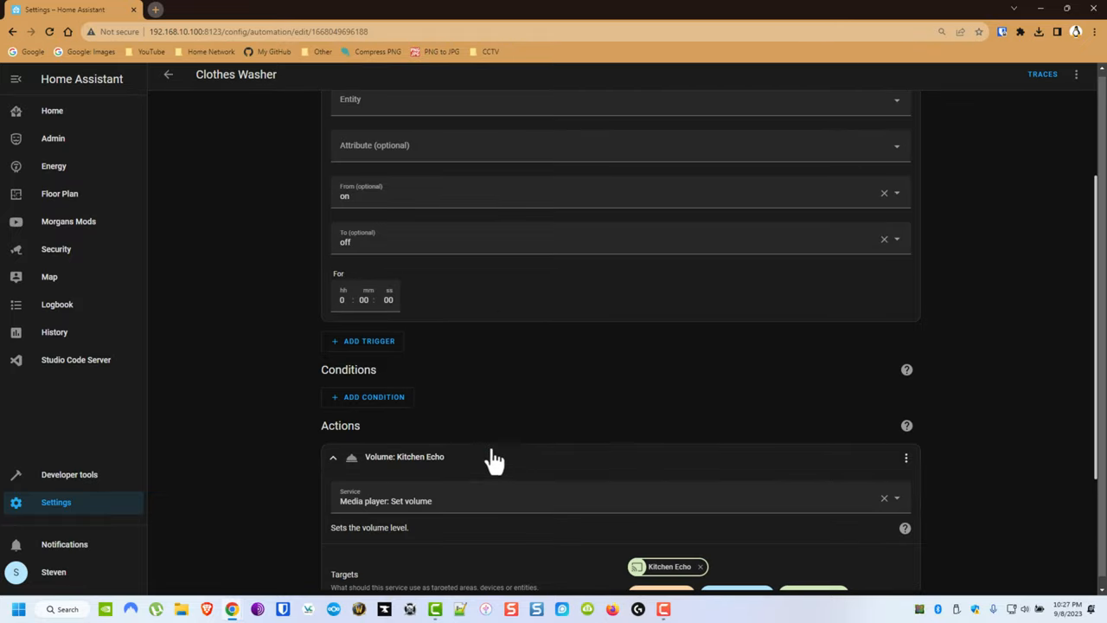
pyautogui.scroll(-3)
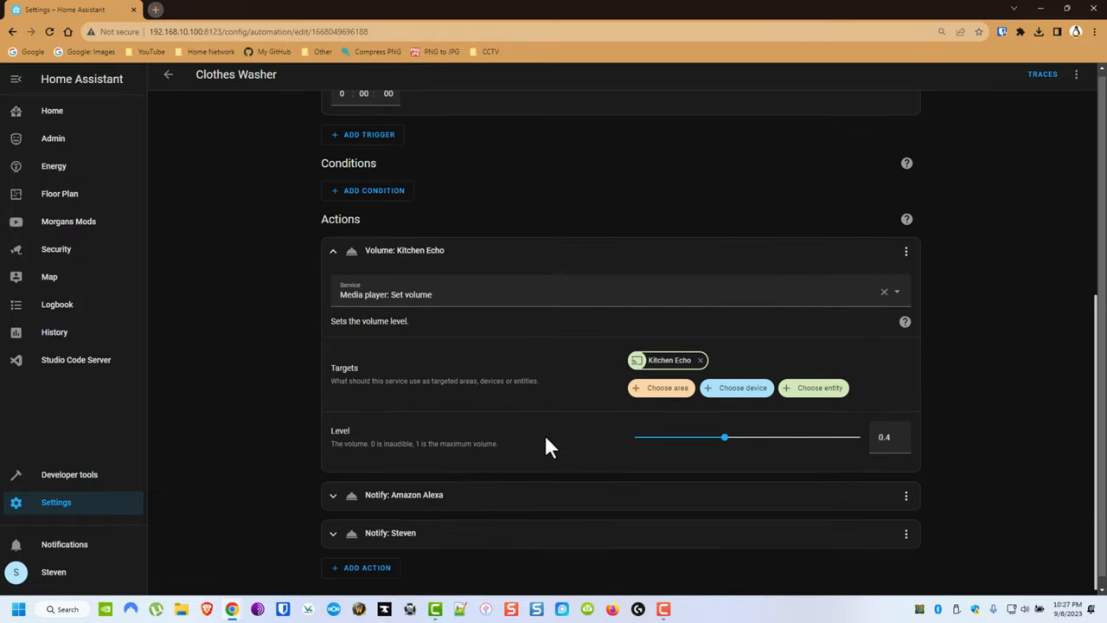
pyautogui.moveTo(539, 474)
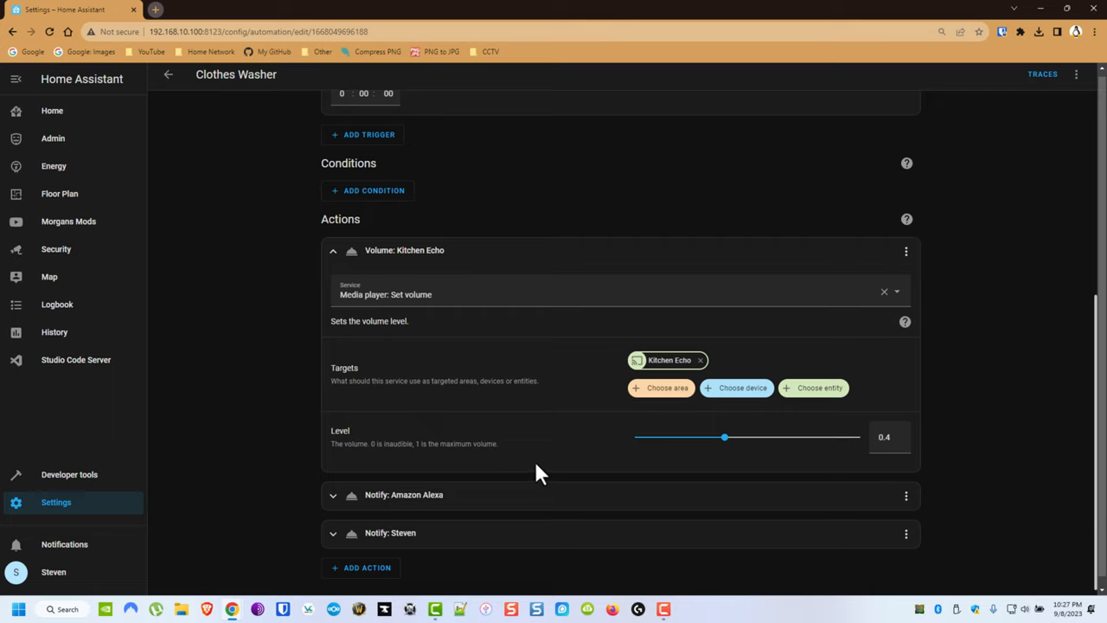
pyautogui.moveTo(523, 452)
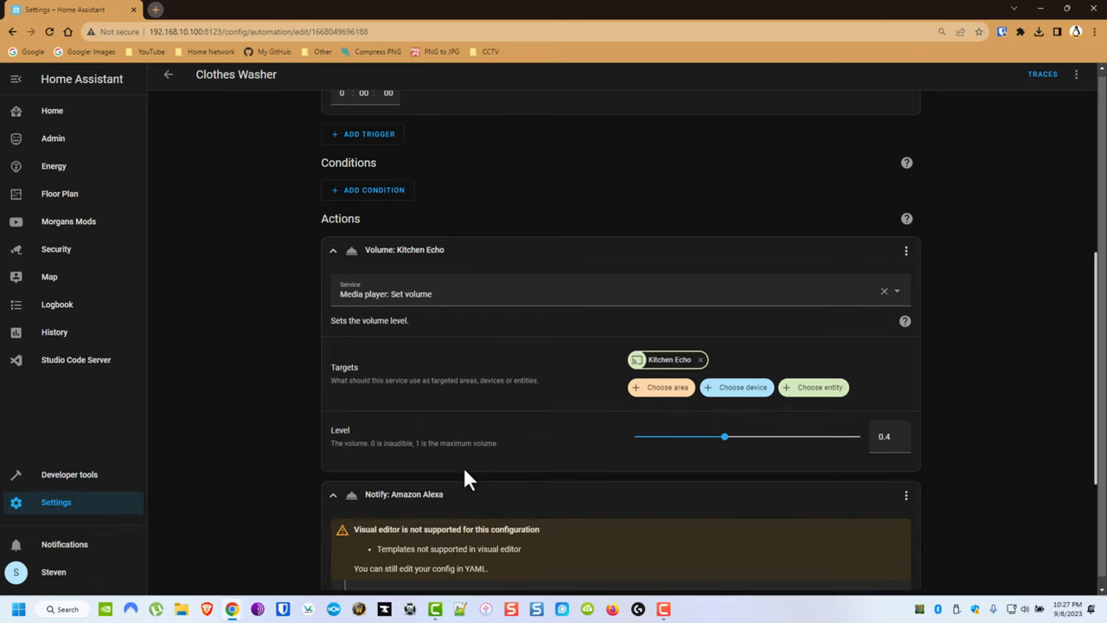
pyautogui.scroll(-3)
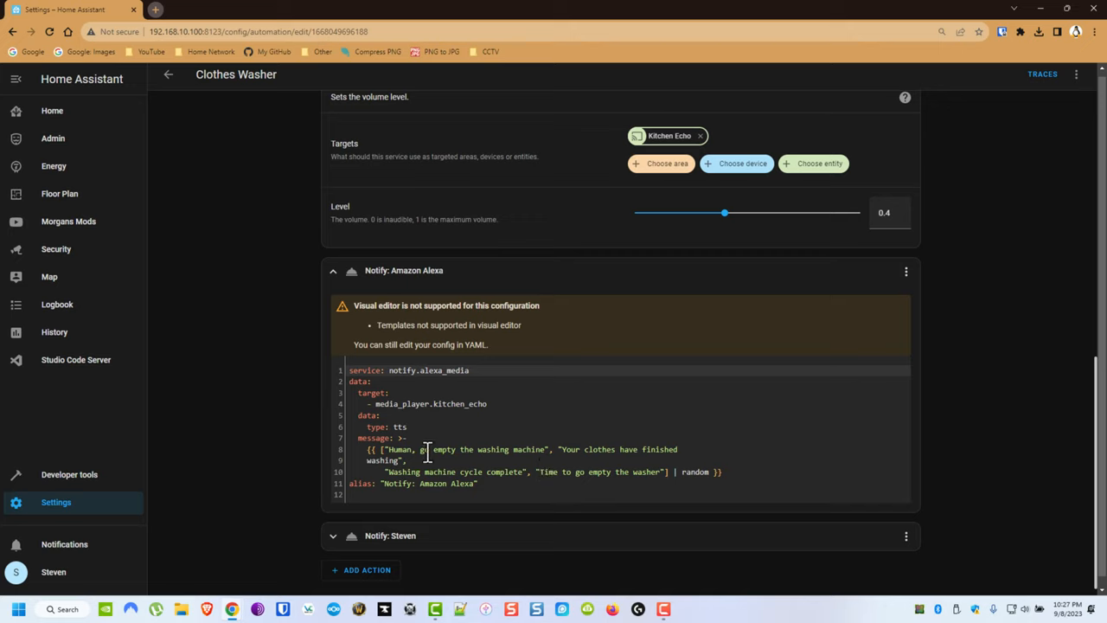
pyautogui.moveTo(529, 460)
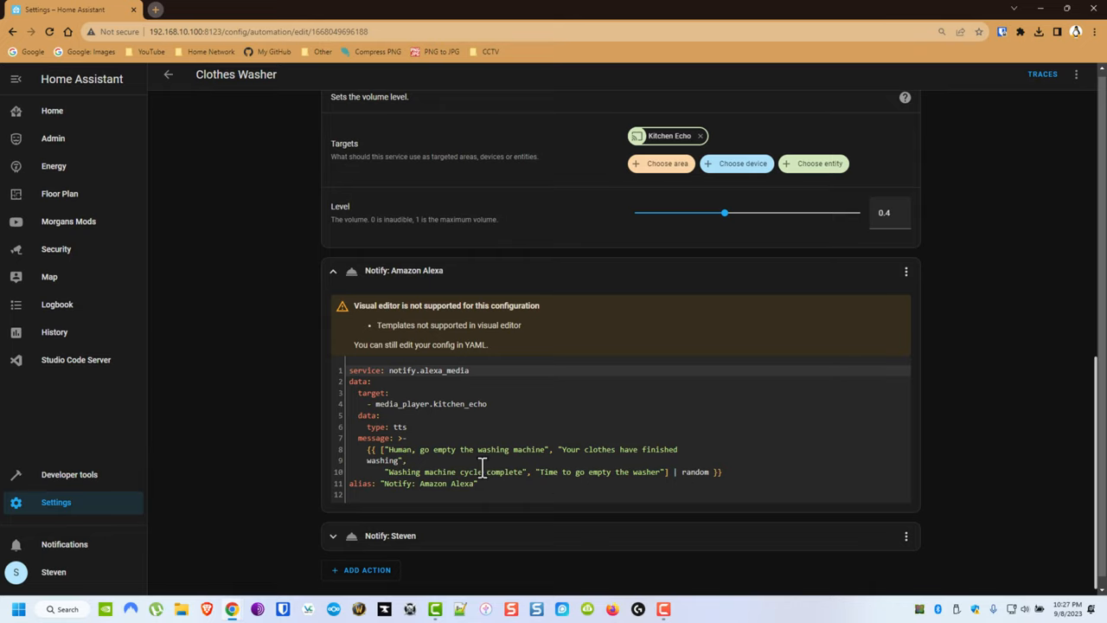
pyautogui.moveTo(412, 574)
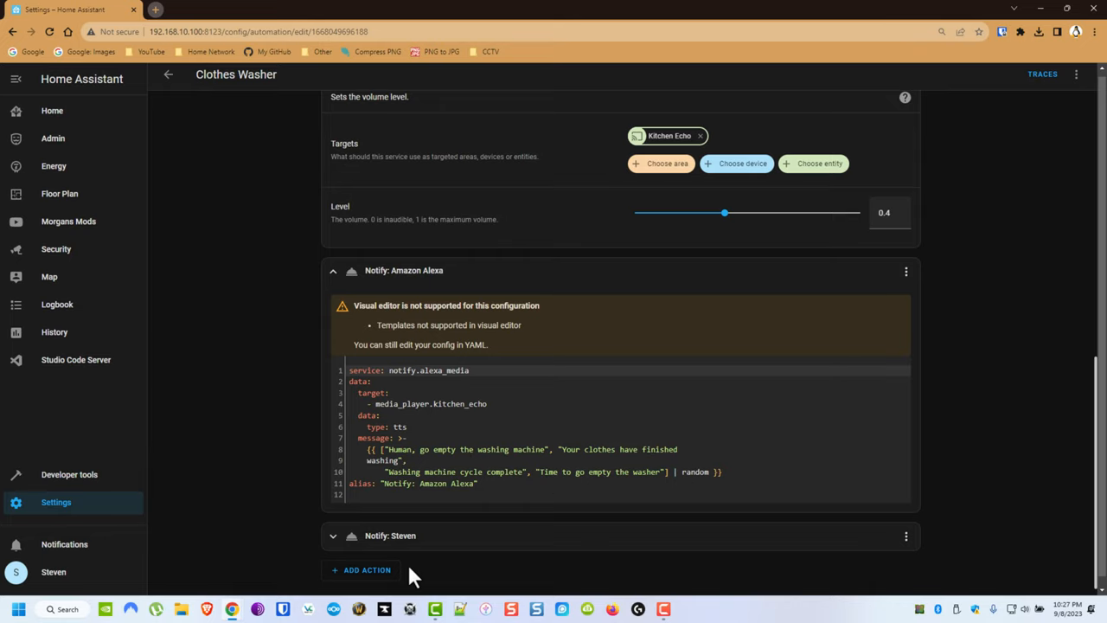
pyautogui.scroll(-3)
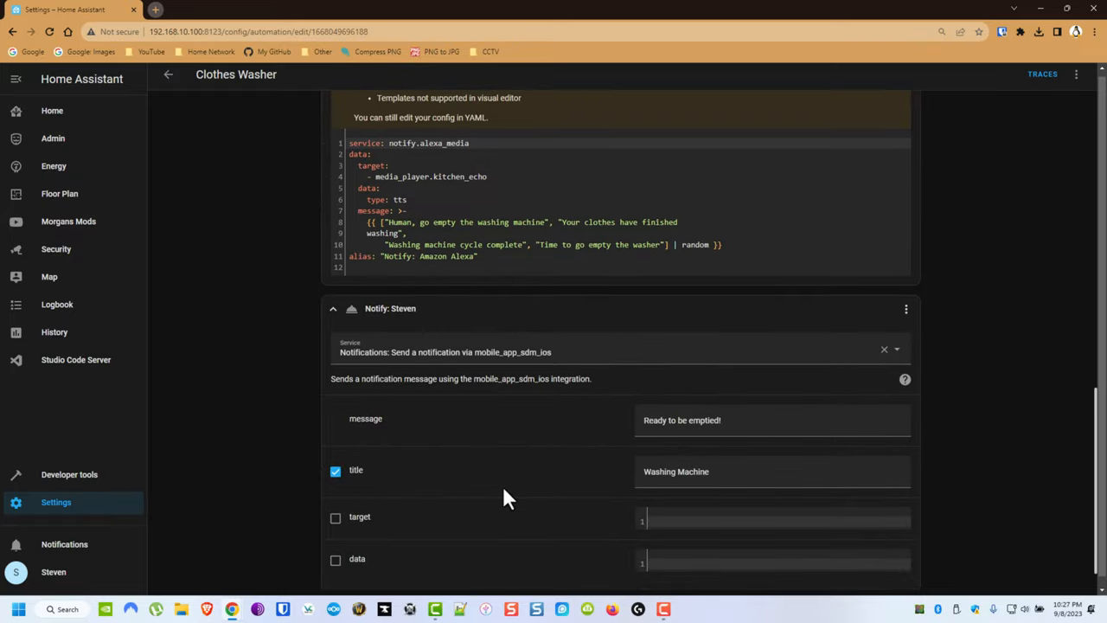
pyautogui.click(734, 420)
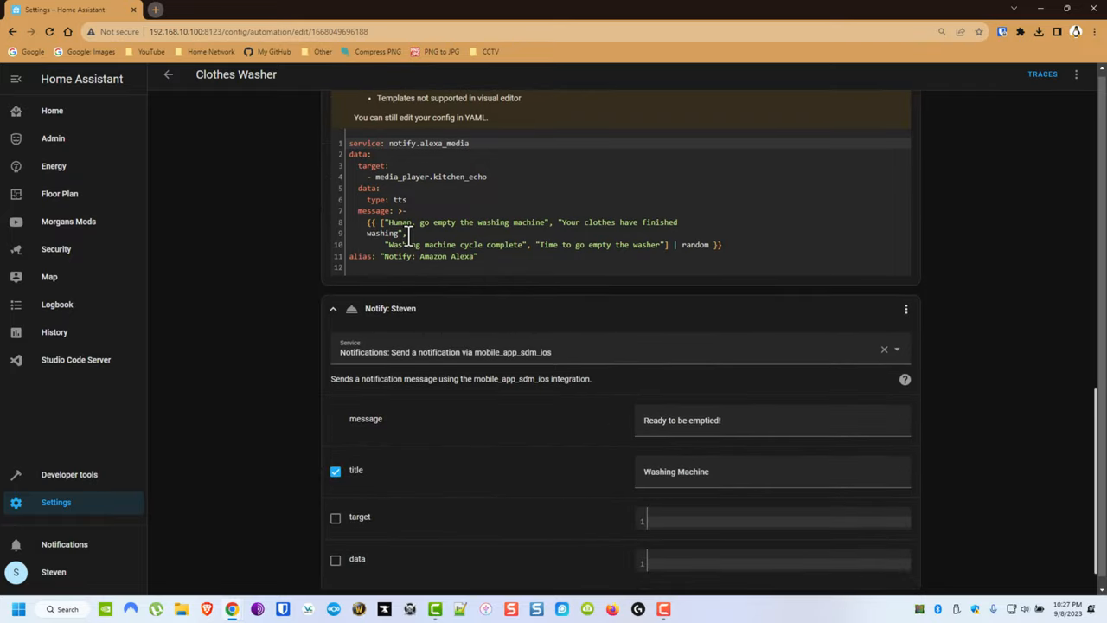
pyautogui.scroll(3)
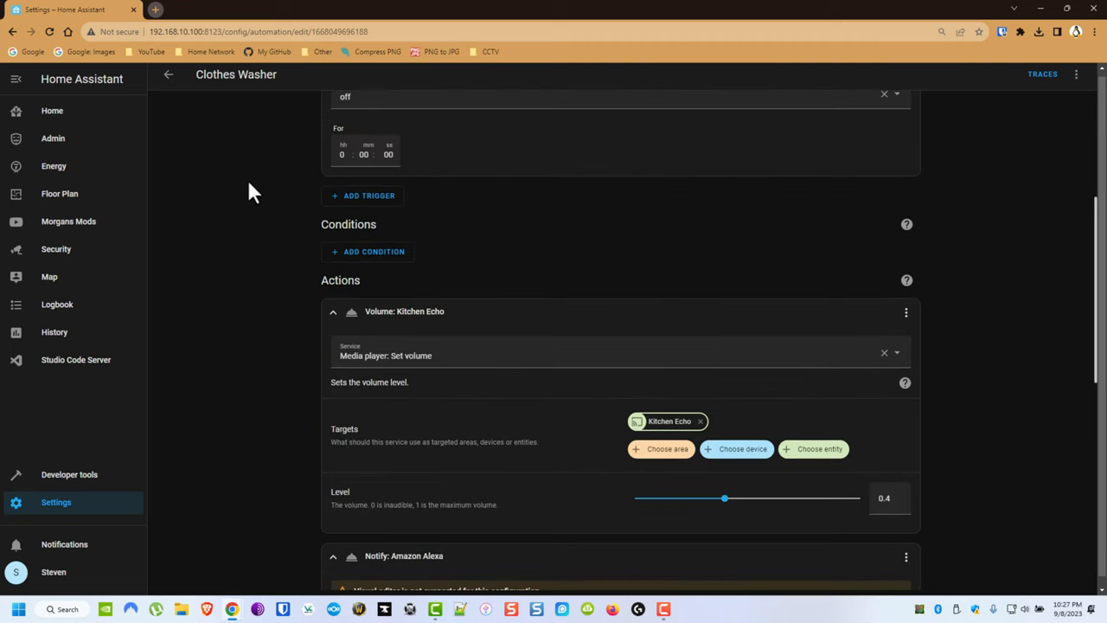
pyautogui.scroll(3)
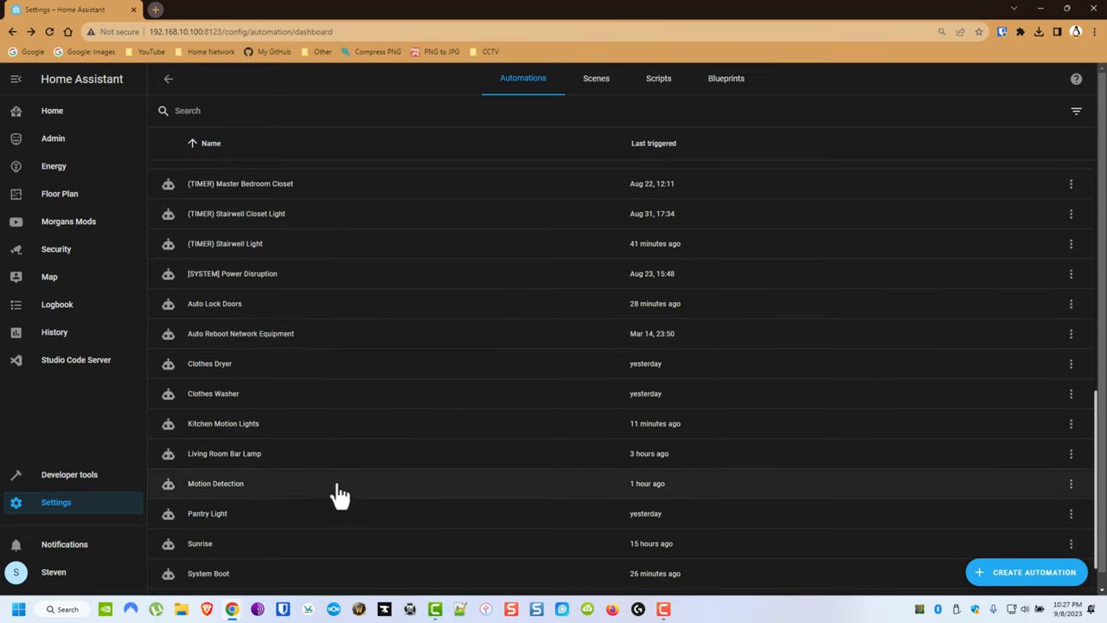
# In the Clothes Dryer automation, delete the 42:00 delay and breaker trigger and begin a new trigger.
pyautogui.click(210, 363)
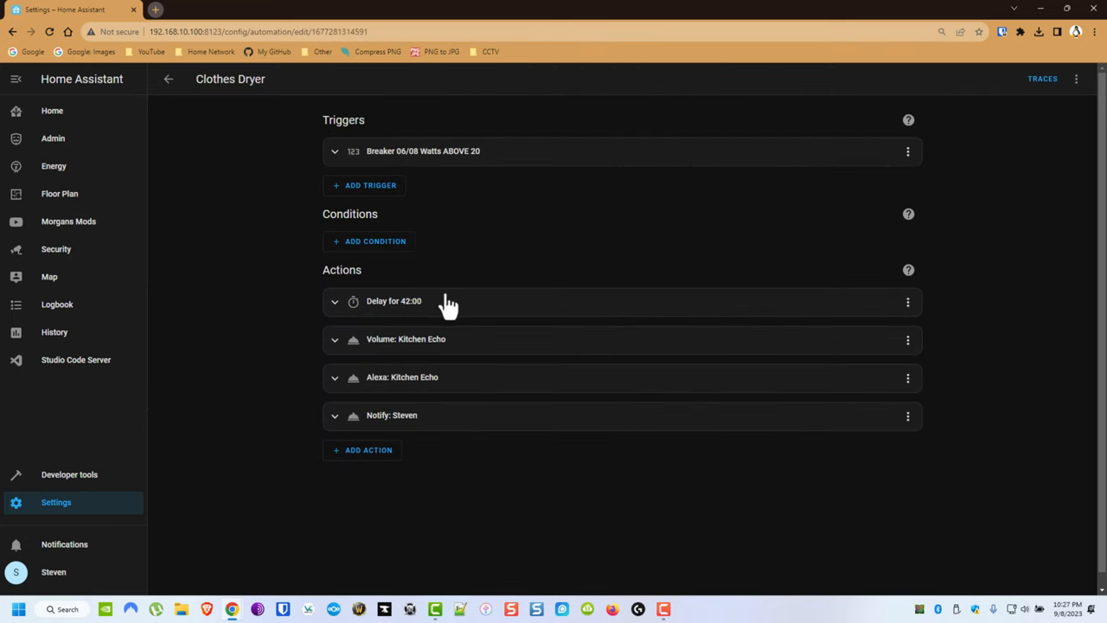
pyautogui.click(906, 301)
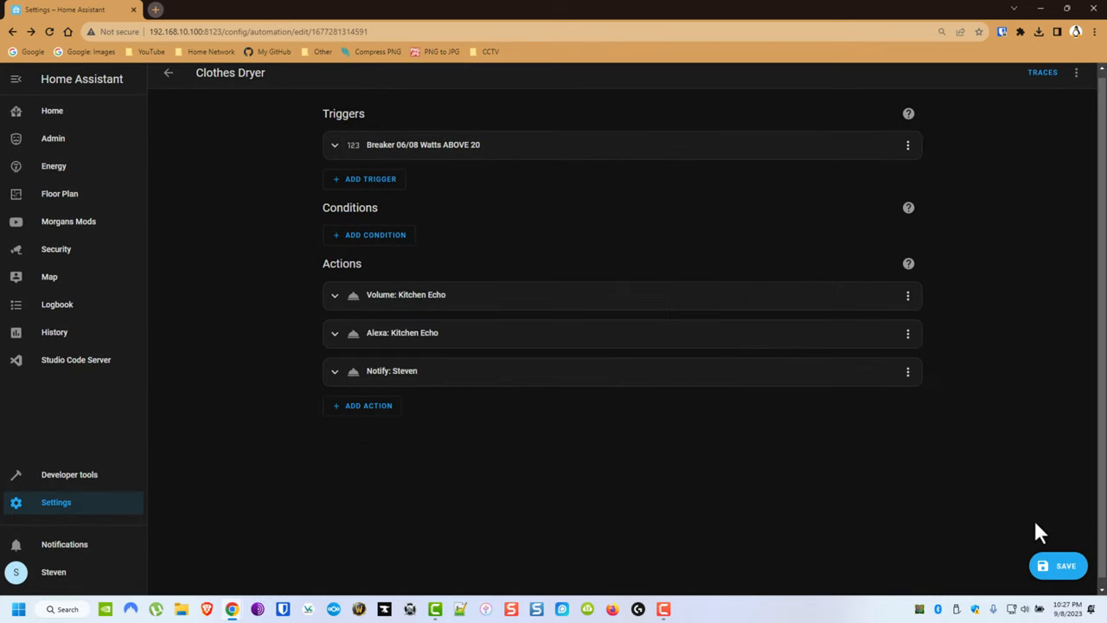
pyautogui.moveTo(540, 194)
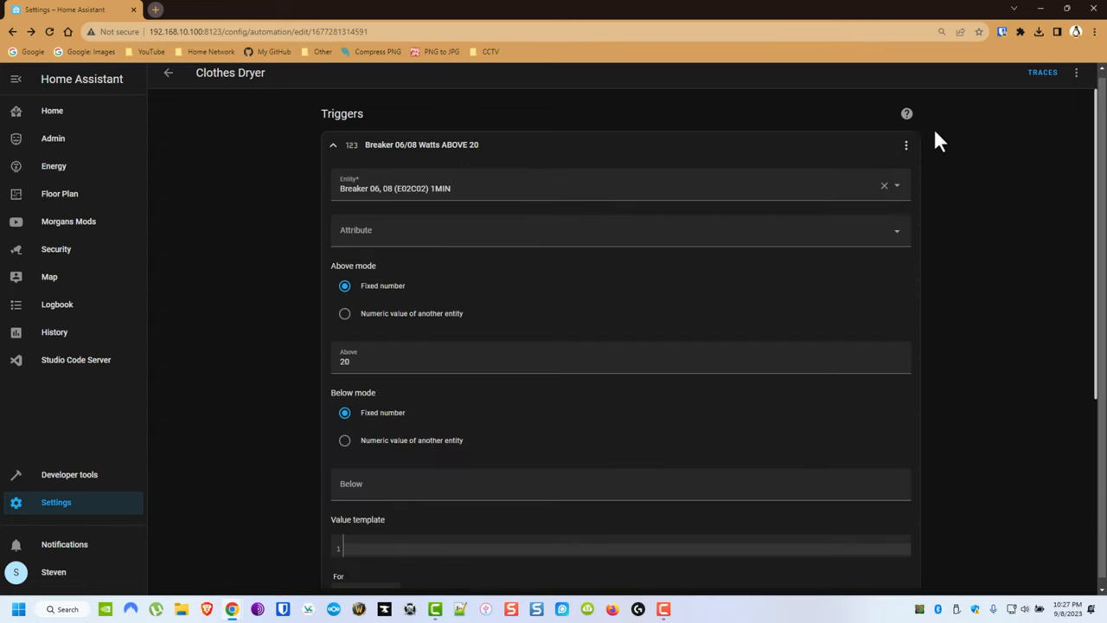
pyautogui.click(906, 145)
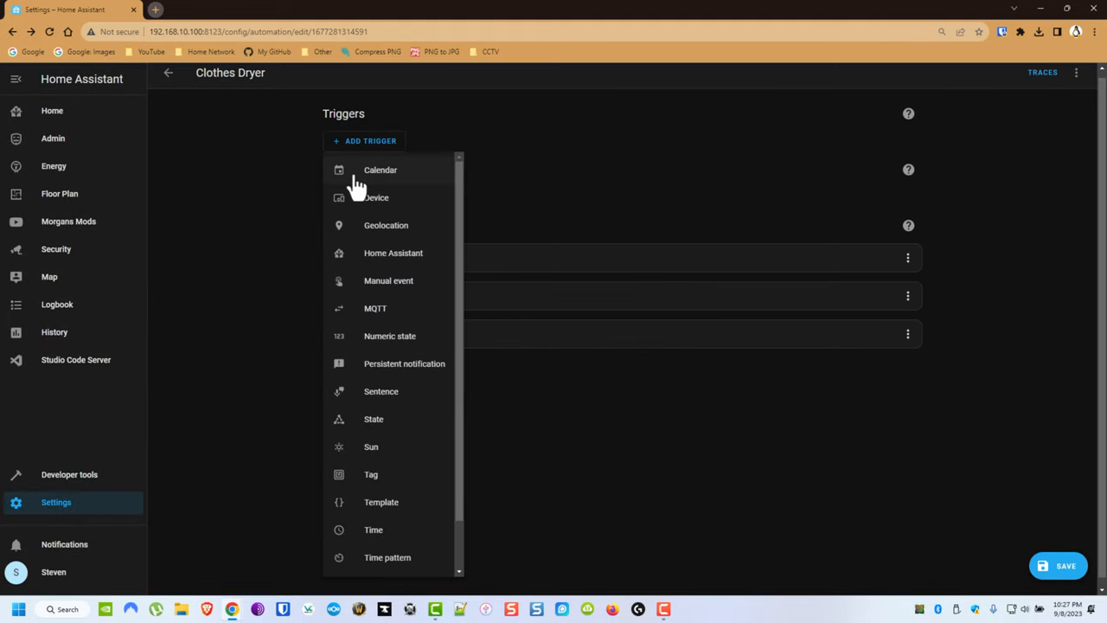
# Add a State trigger on the Dryer entity changing from On to Off.
pyautogui.click(374, 419)
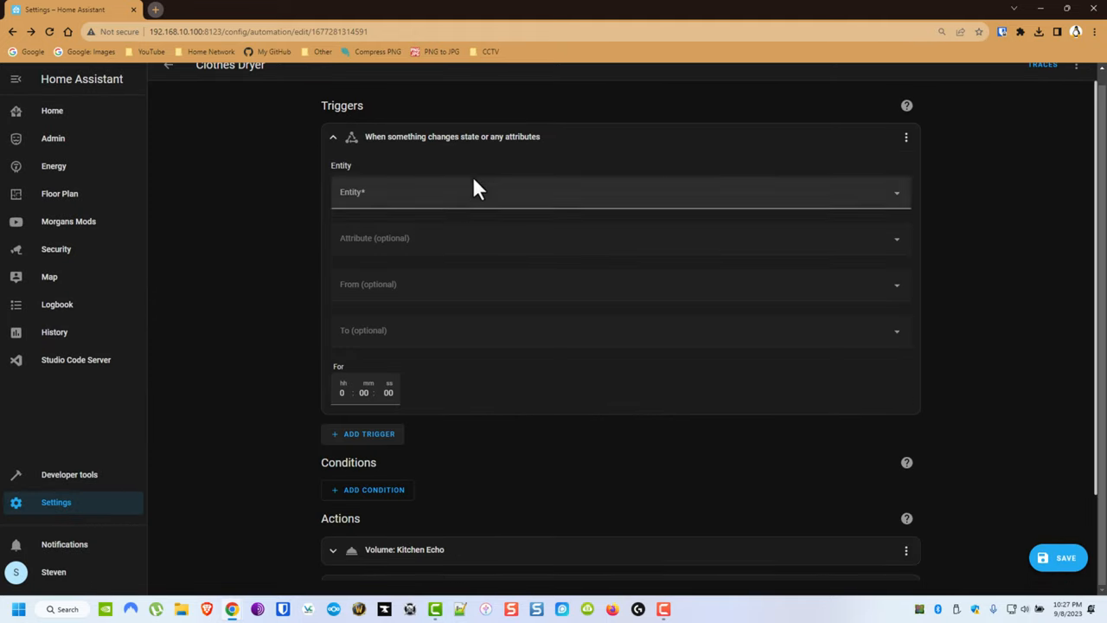
pyautogui.write('dryer')
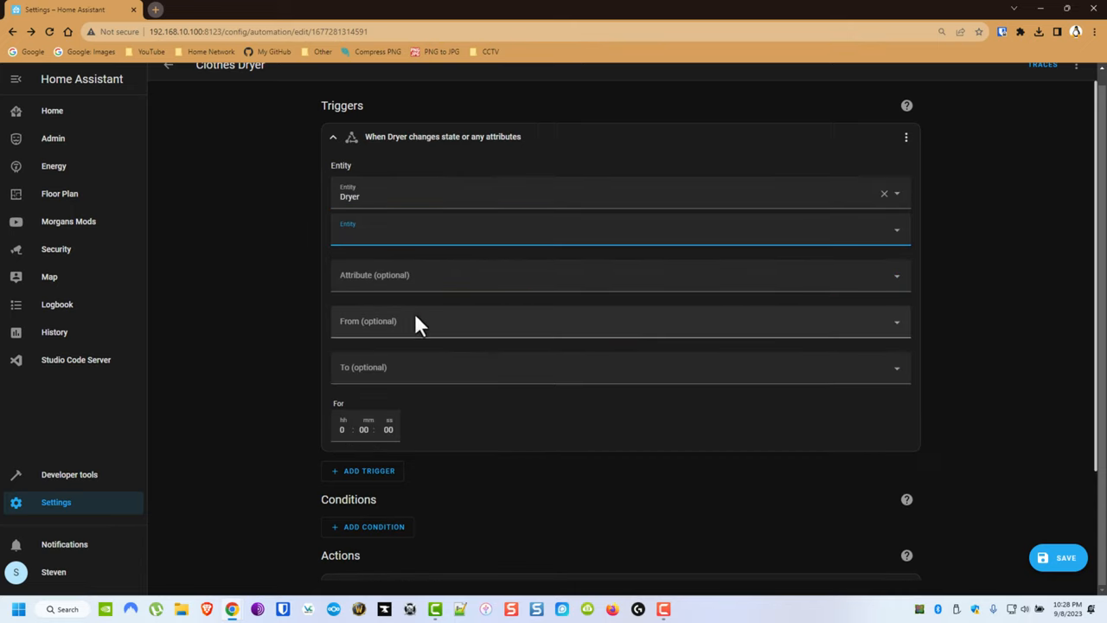
pyautogui.click(619, 367)
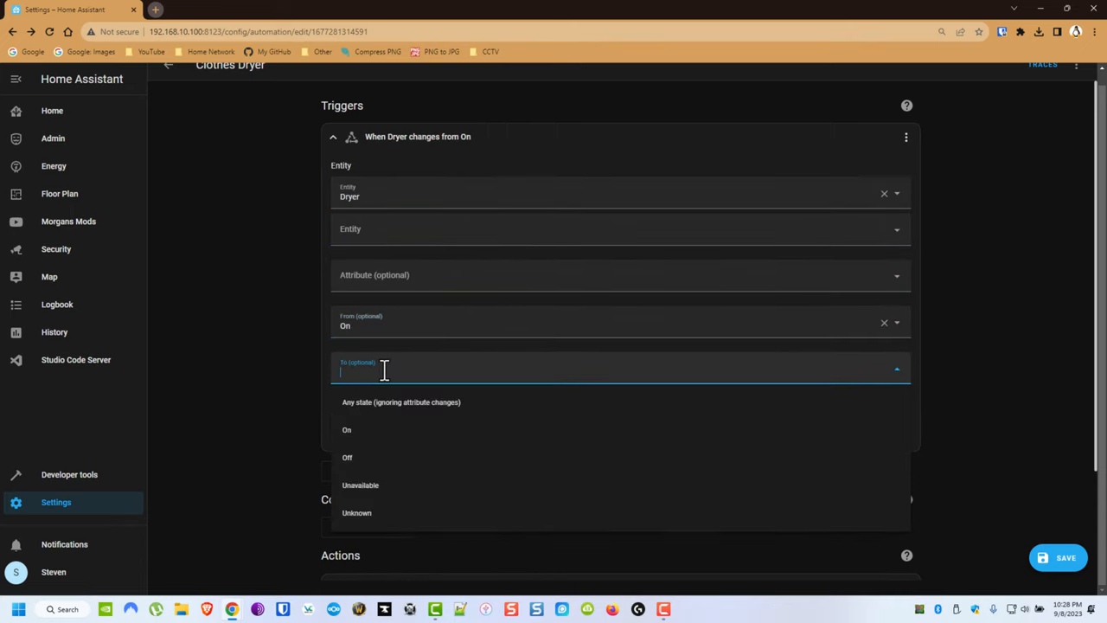
pyautogui.click(346, 457)
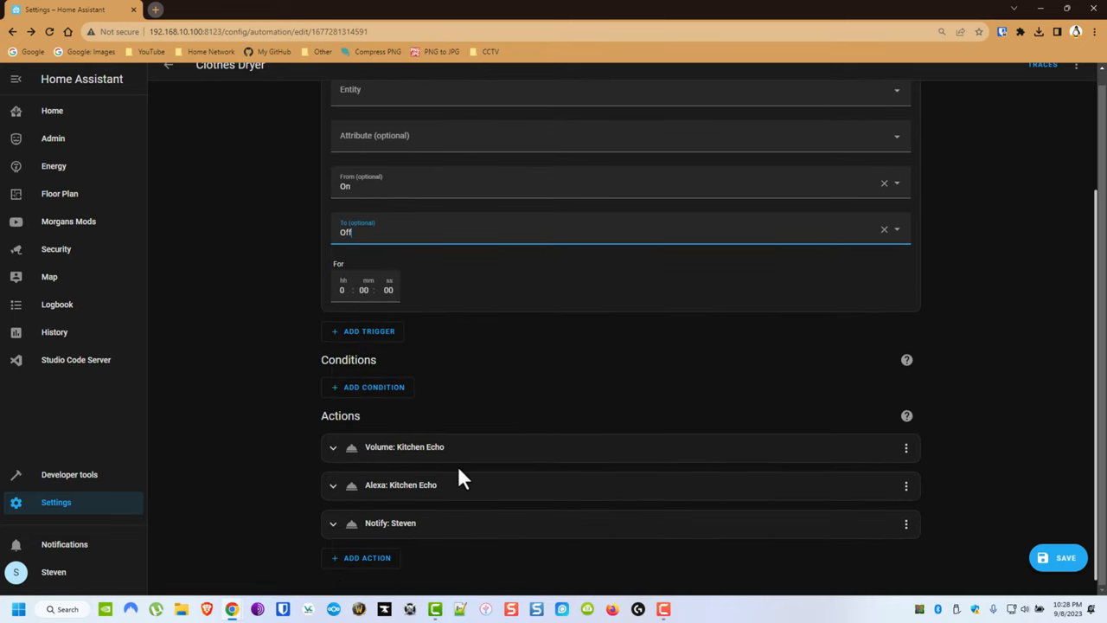
pyautogui.moveTo(263, 429)
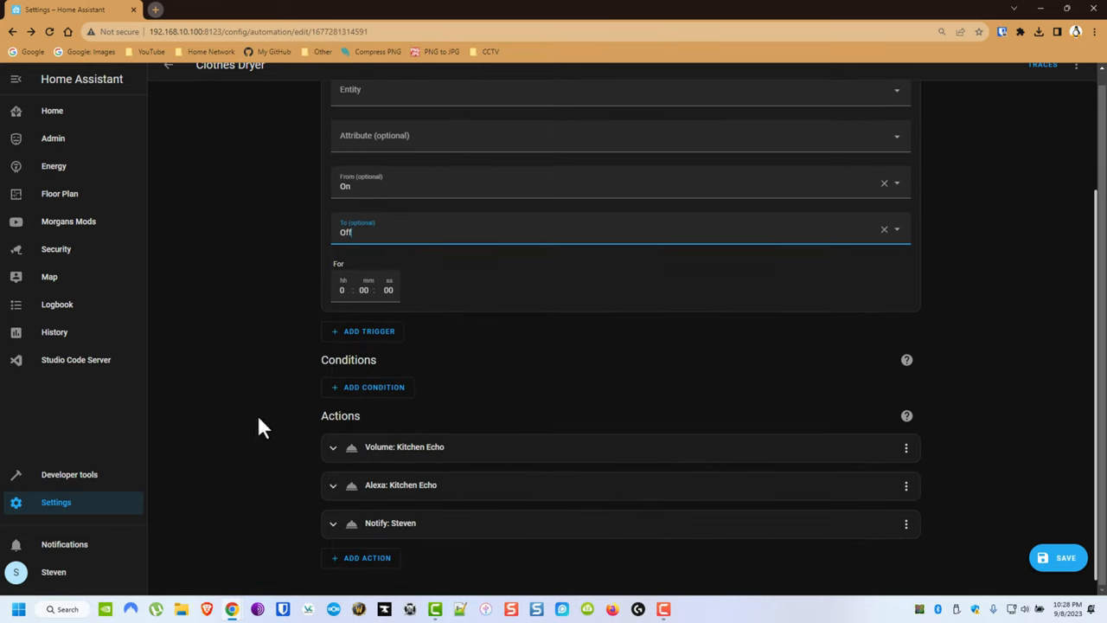
pyautogui.moveTo(467, 364)
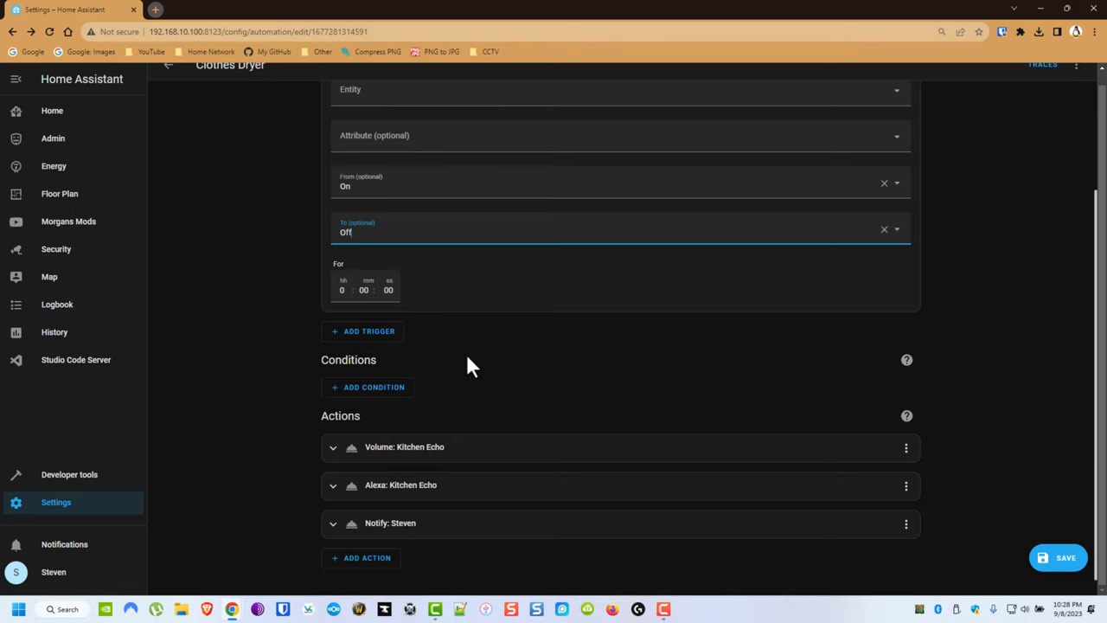
pyautogui.moveTo(480, 465)
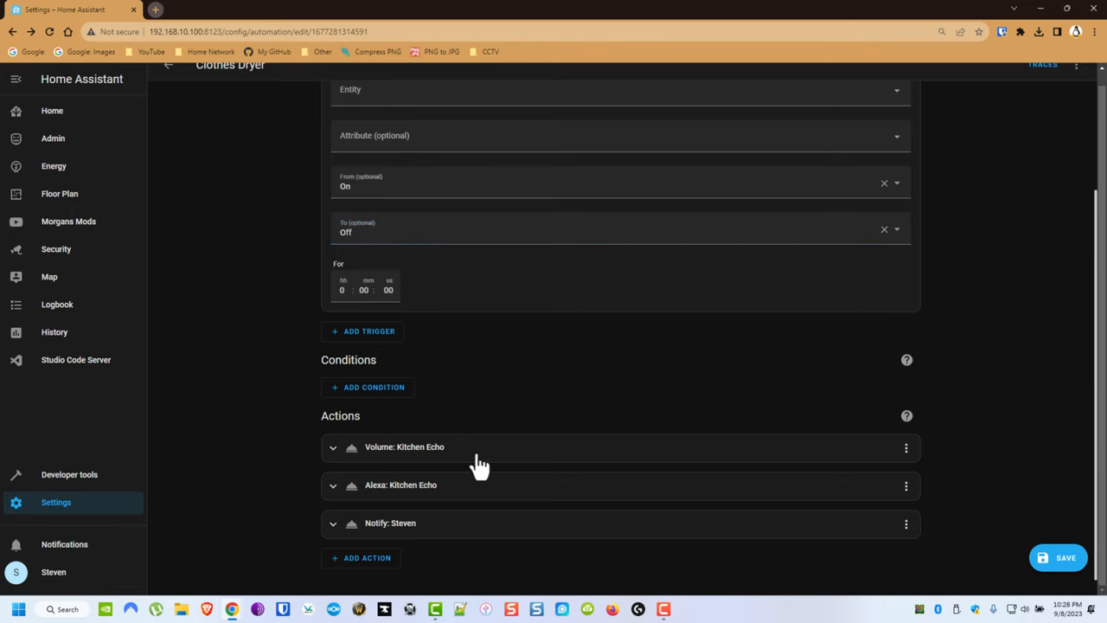
pyautogui.click(332, 447)
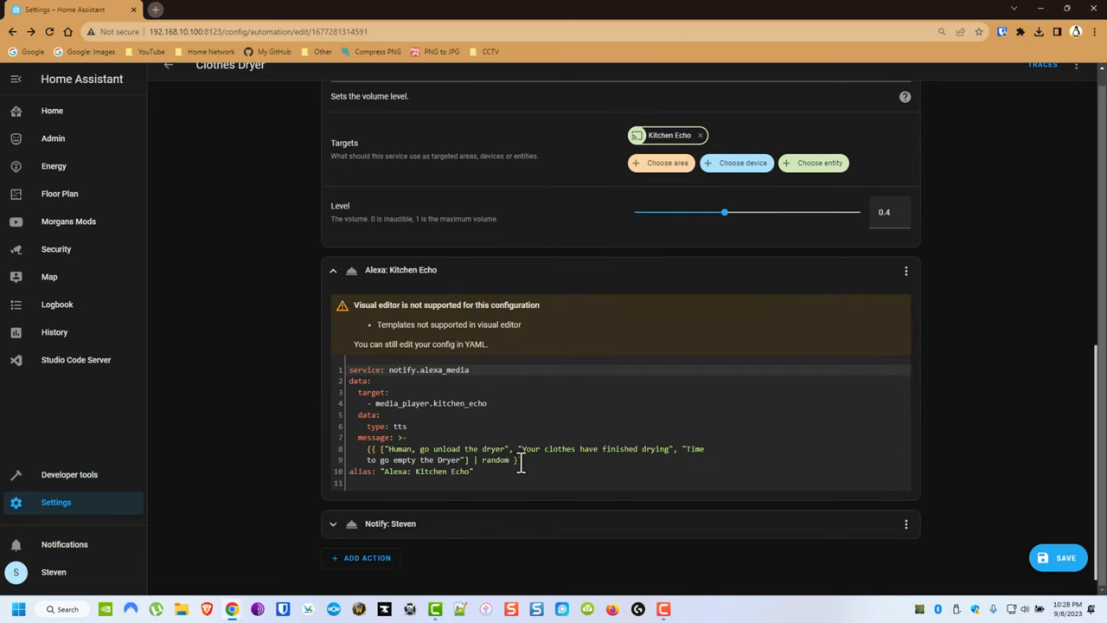
pyautogui.scroll(-3)
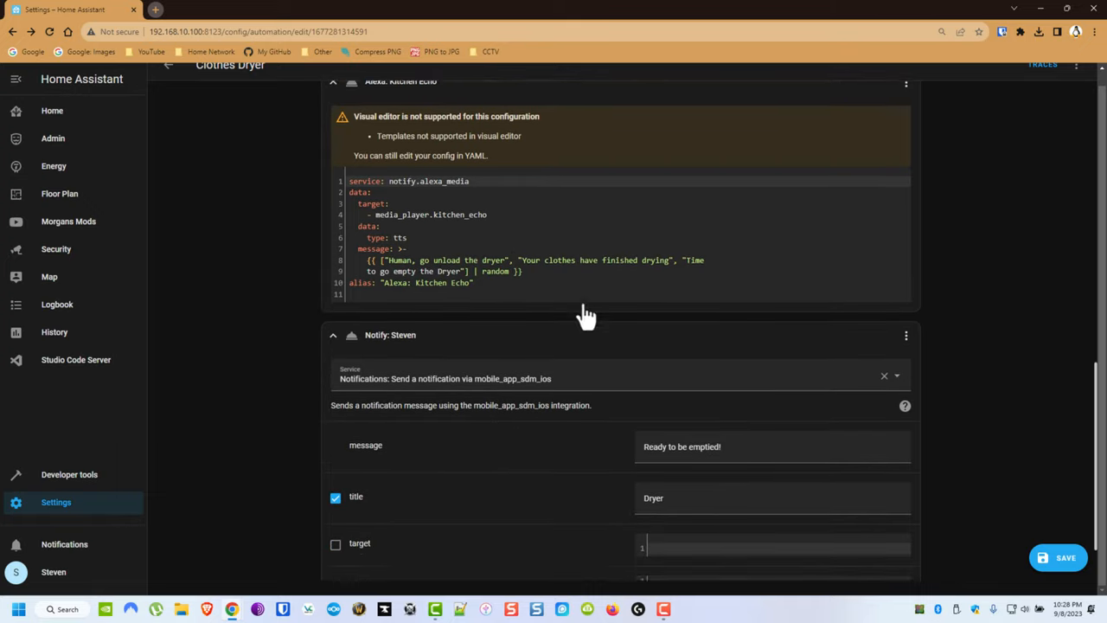
pyautogui.scroll(-3)
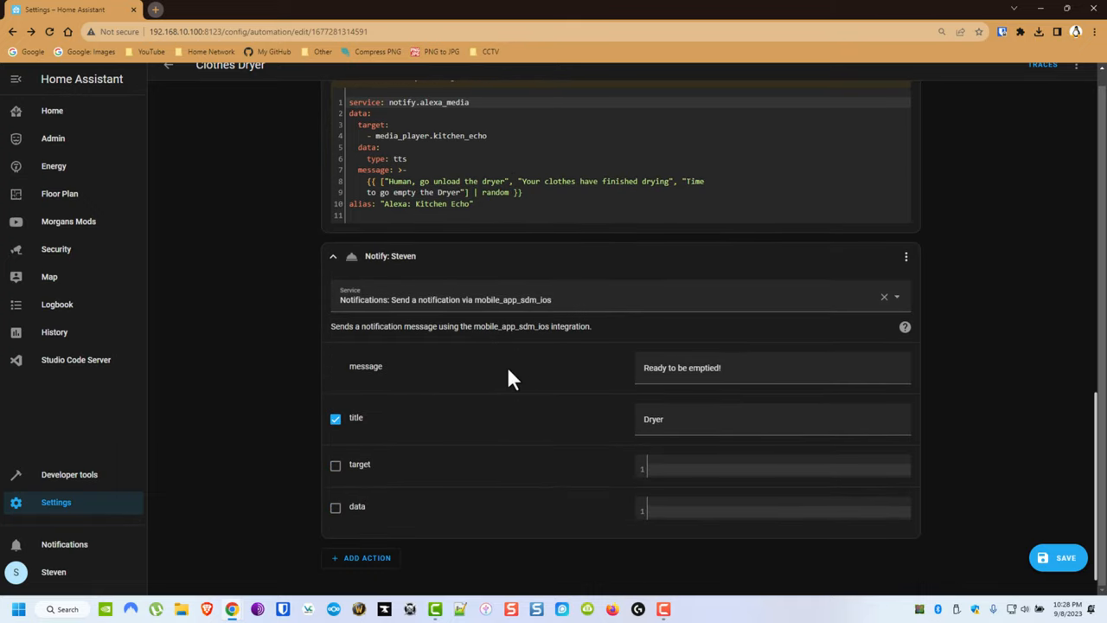
pyautogui.scroll(3)
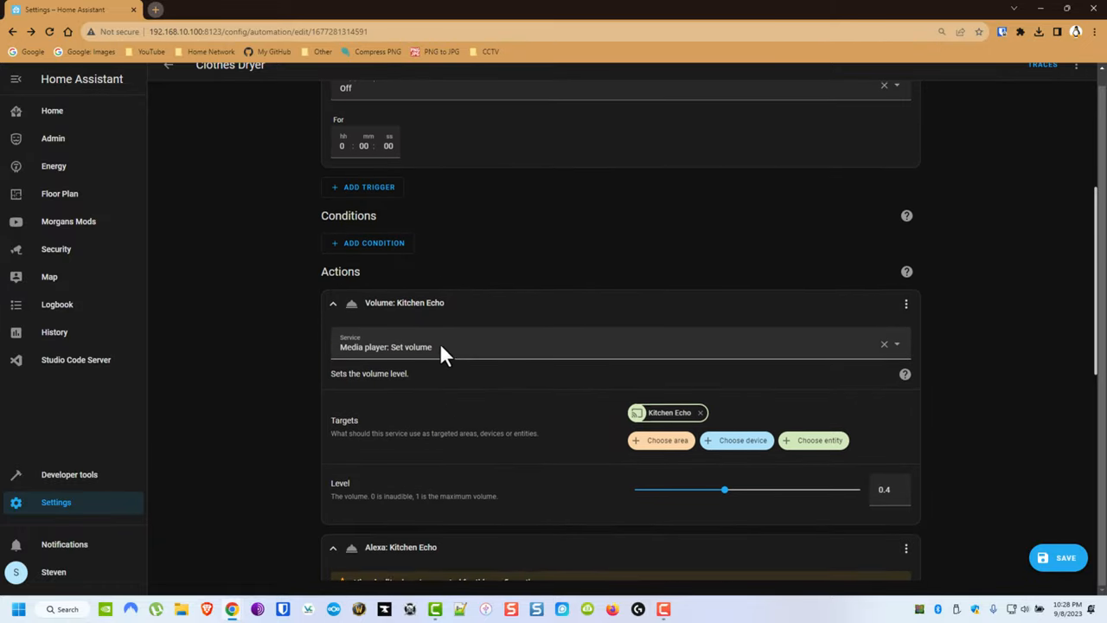
pyautogui.scroll(3)
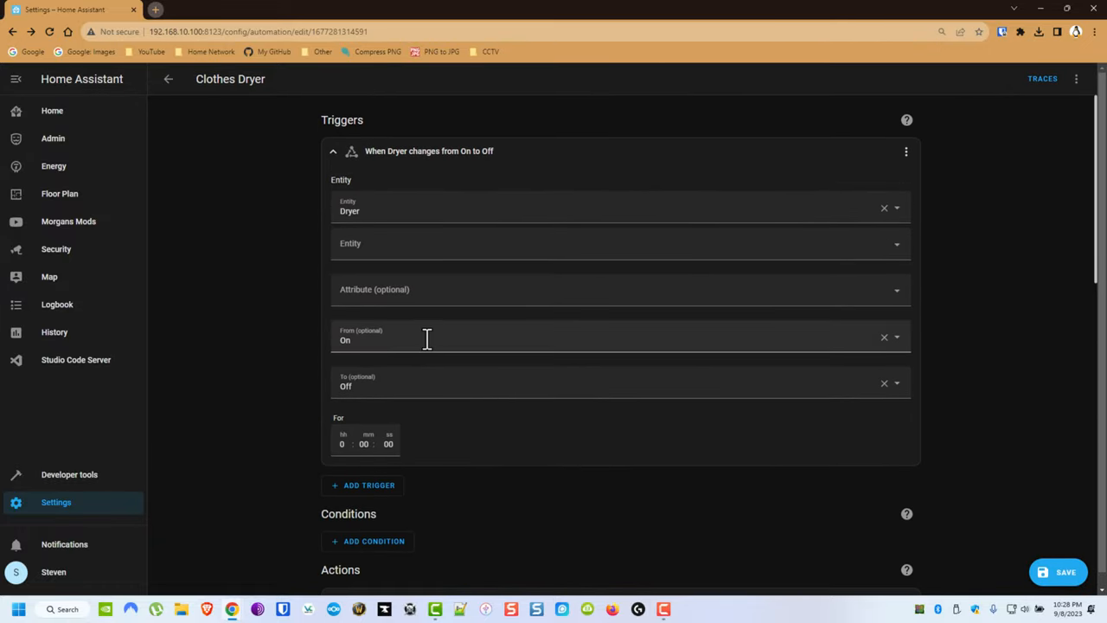
pyautogui.moveTo(418, 337)
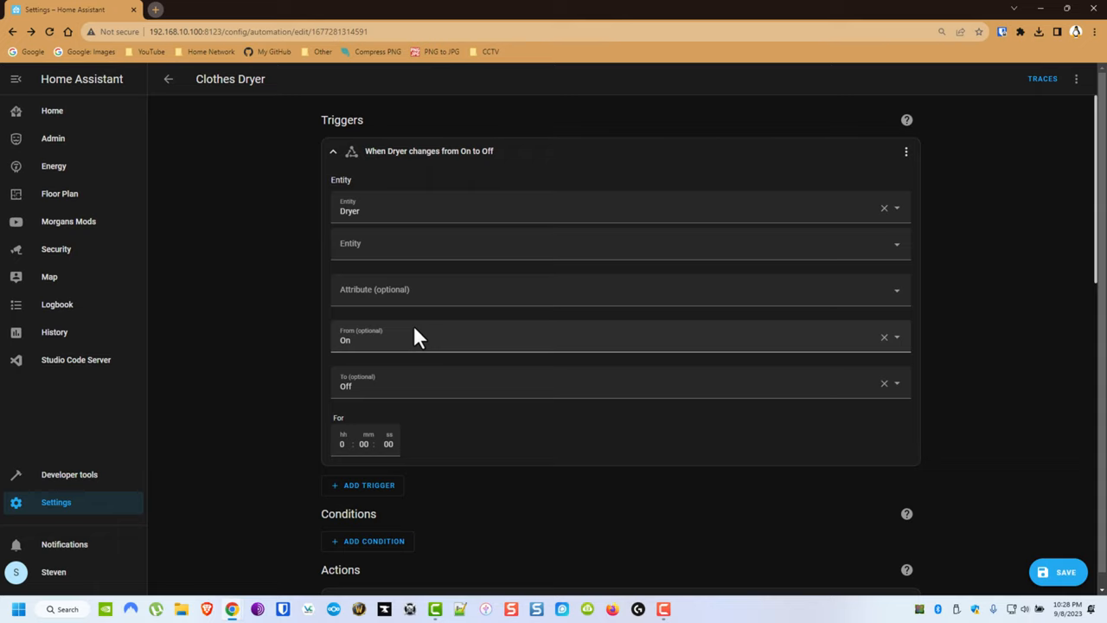
pyautogui.moveTo(252, 266)
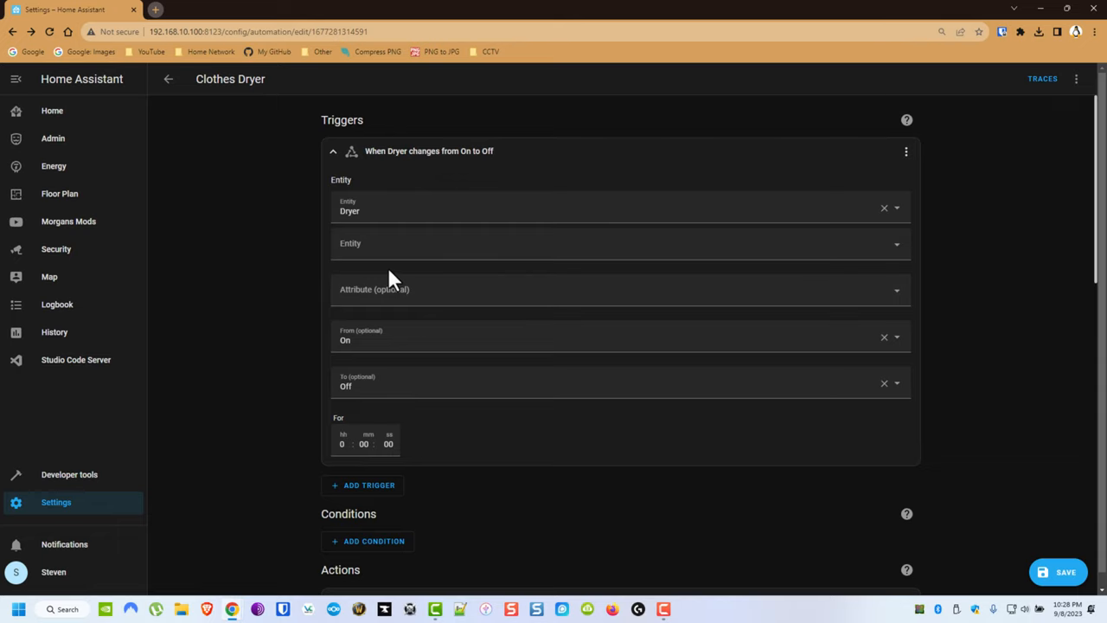
pyautogui.moveTo(387, 275)
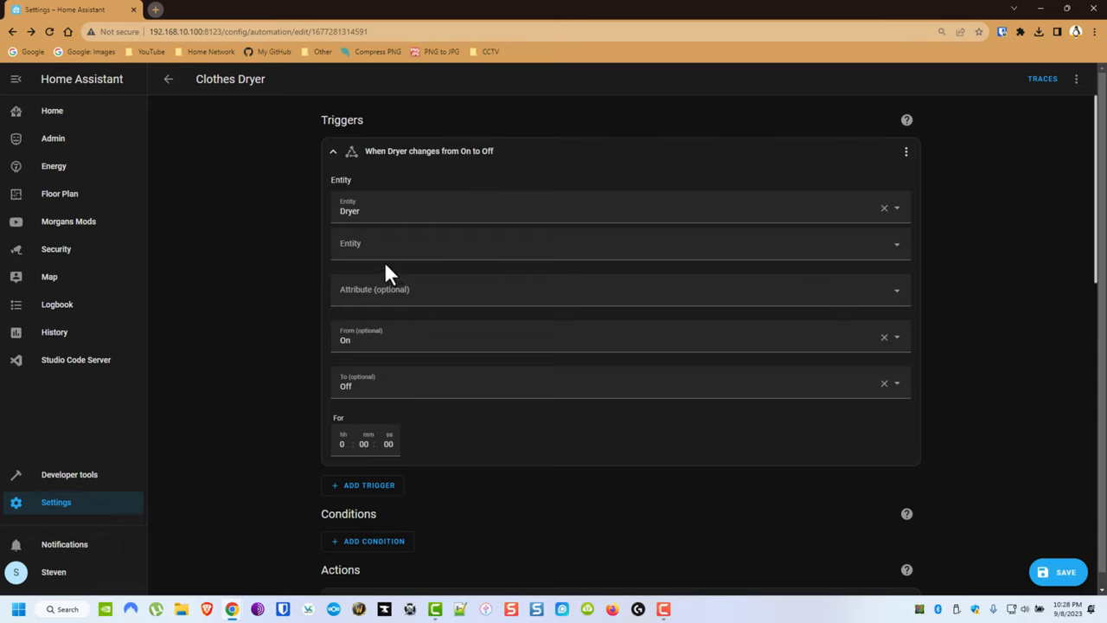
pyautogui.moveTo(344, 106)
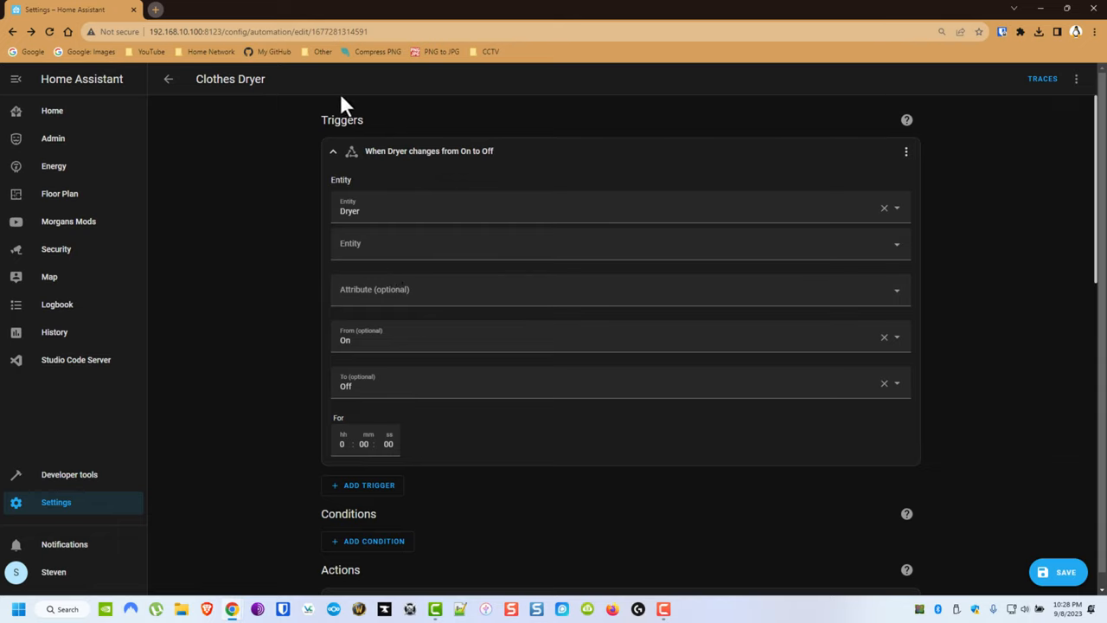